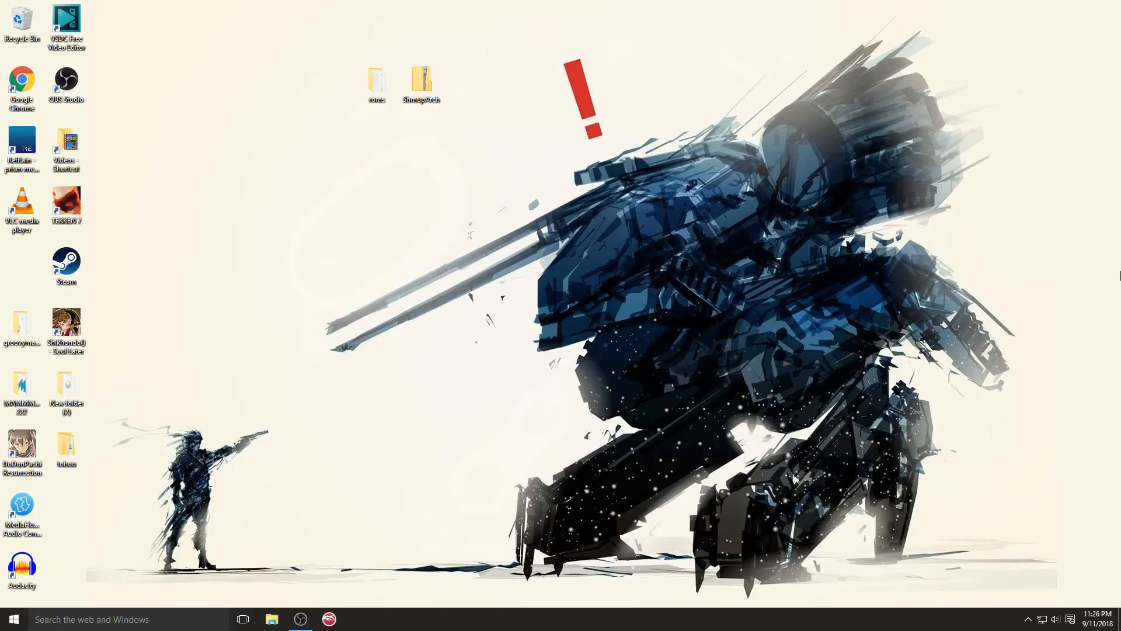
{"action": "mouse_move", "coordinate": [1096, 277]}
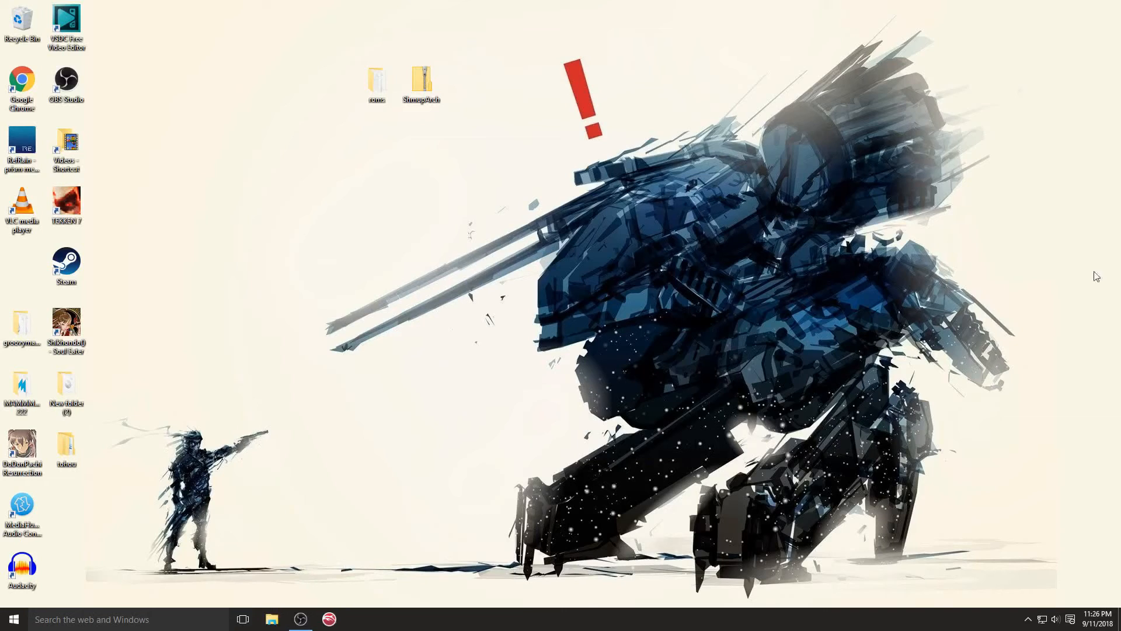
Step: Extract the ShmupArch archive into its own ShmupArch folder via 7-Zip
{"action": "right_click", "coordinate": [421, 78]}
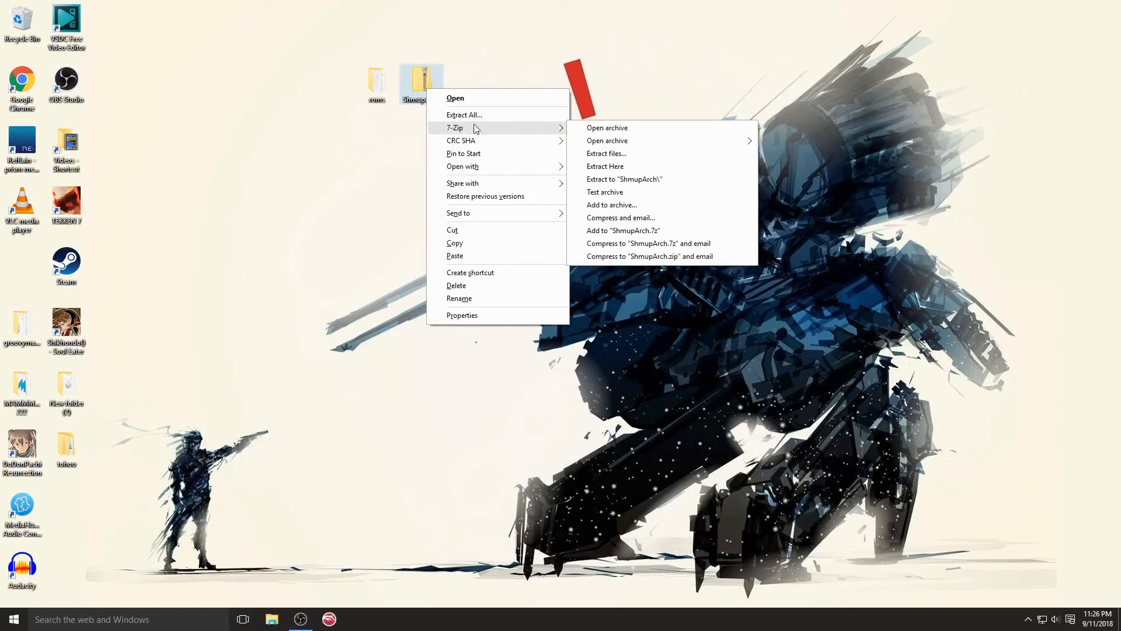
{"action": "mouse_move", "coordinate": [526, 130]}
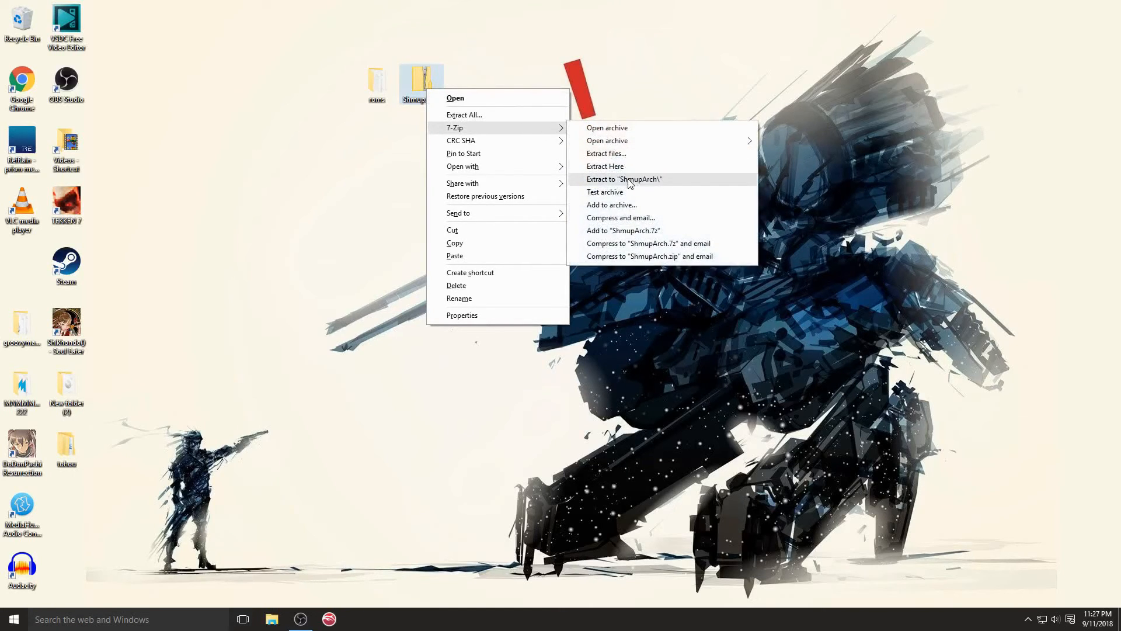
{"action": "left_click", "coordinate": [625, 178]}
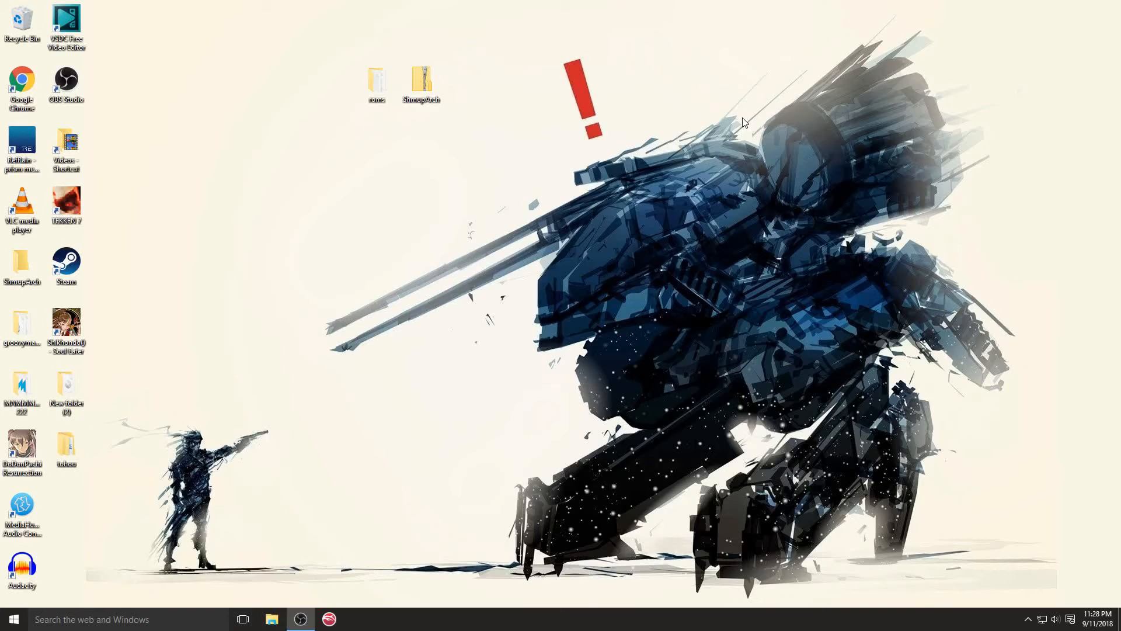
{"action": "mouse_move", "coordinate": [479, 63]}
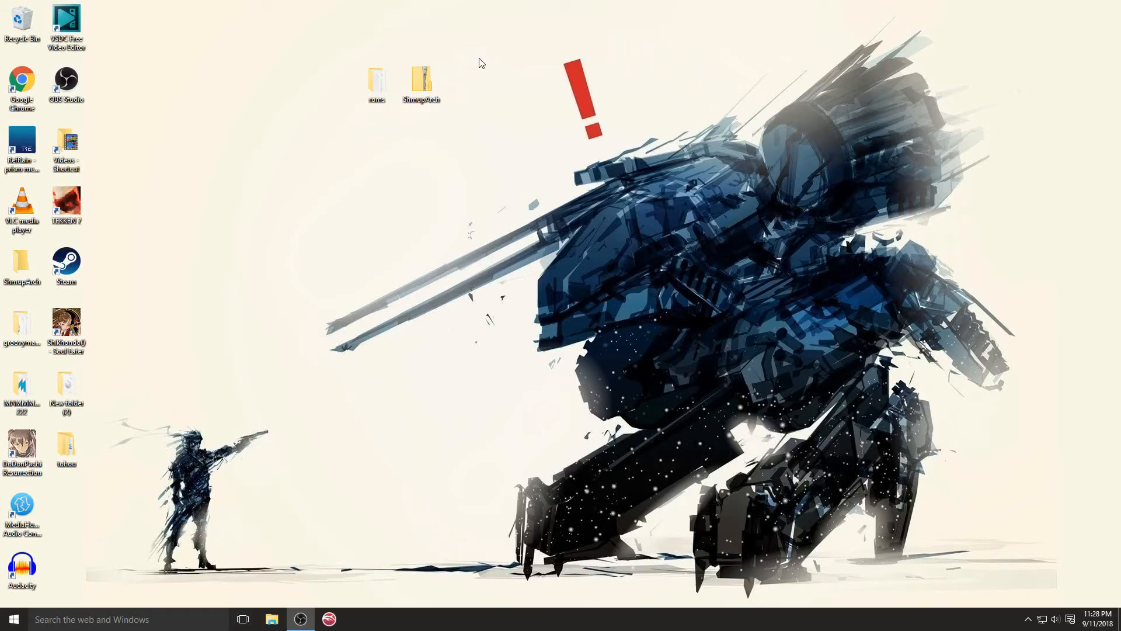
Step: Enter the extracted ShmupArch folder and view its New config Template in Notepad
{"action": "left_click_drag", "start_coordinate": [420, 82], "coordinate": [337, 161]}
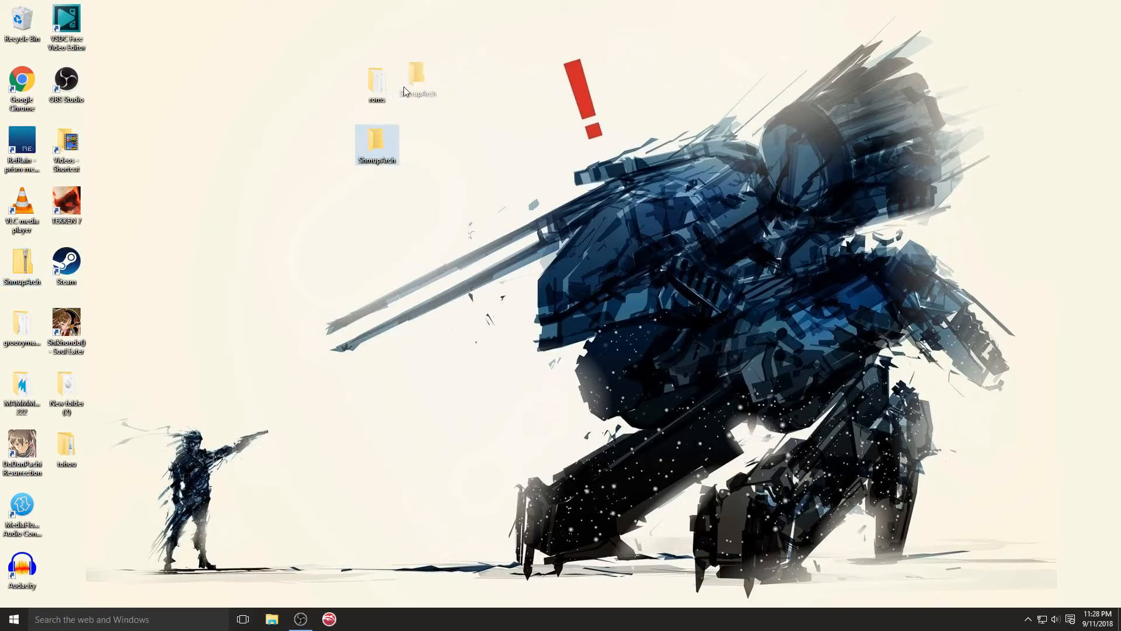
{"action": "double_click", "coordinate": [376, 142]}
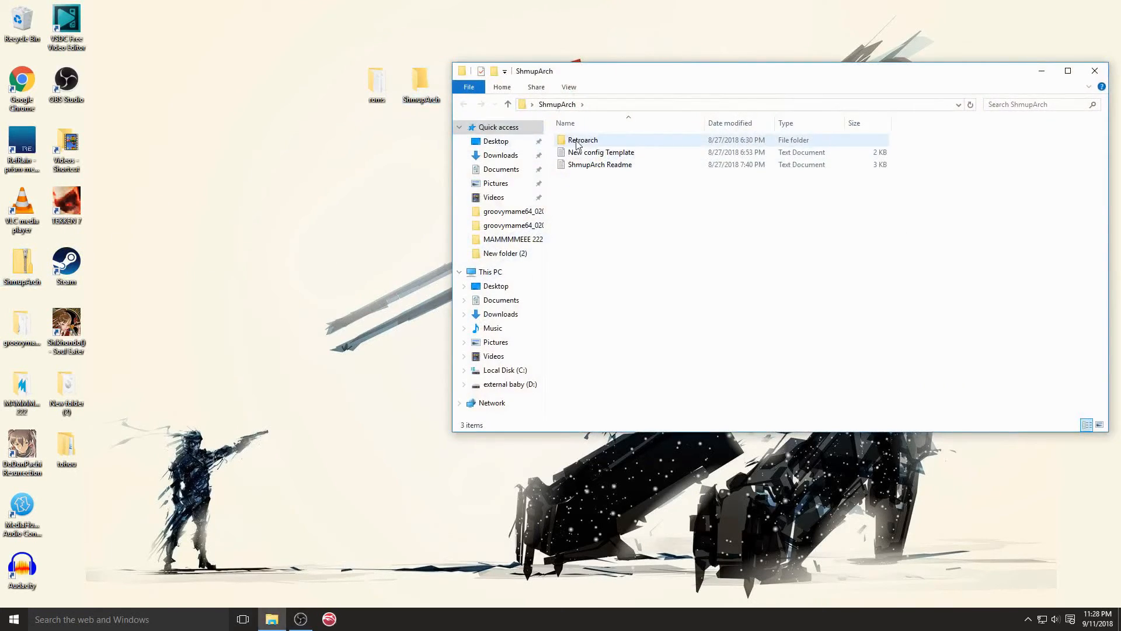
{"action": "left_click", "coordinate": [603, 152]}
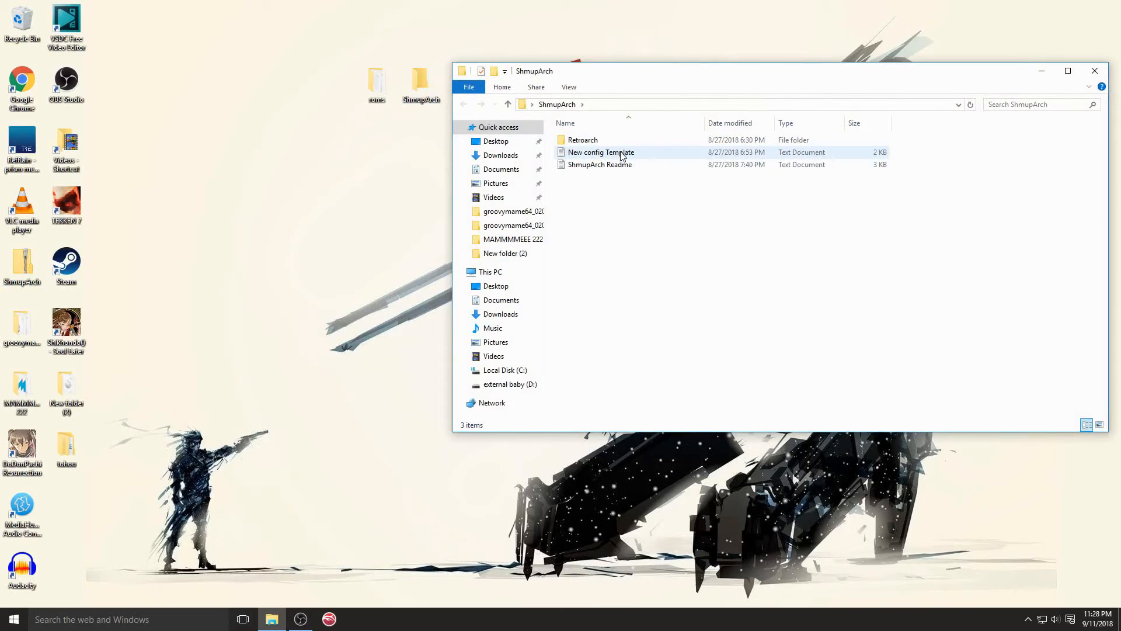
{"action": "mouse_move", "coordinate": [600, 151]}
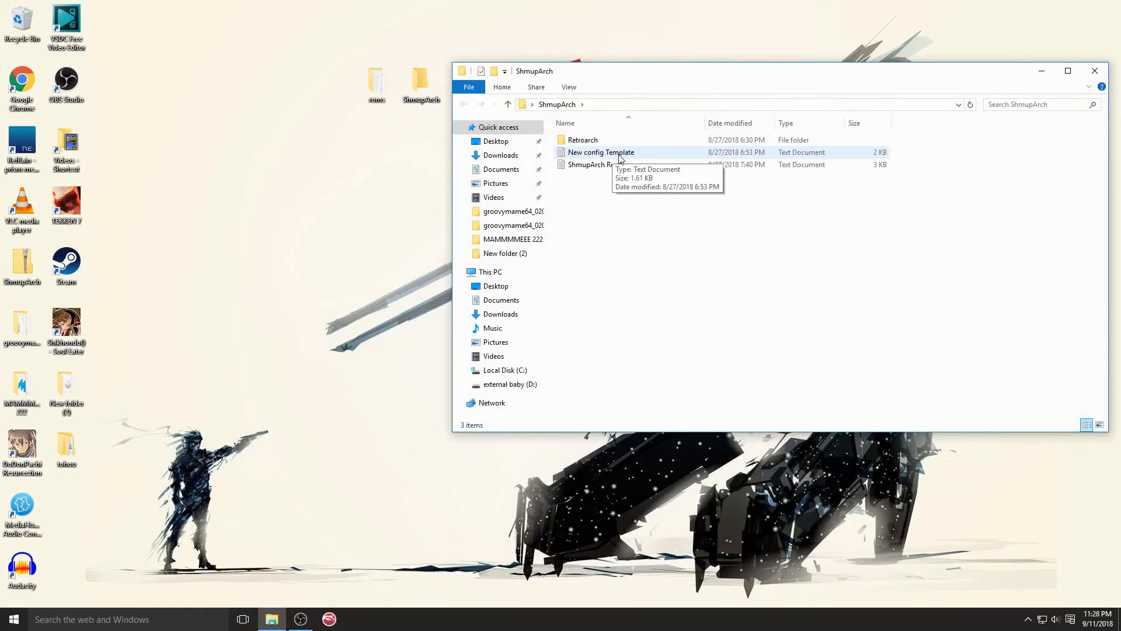
{"action": "double_click", "coordinate": [600, 152]}
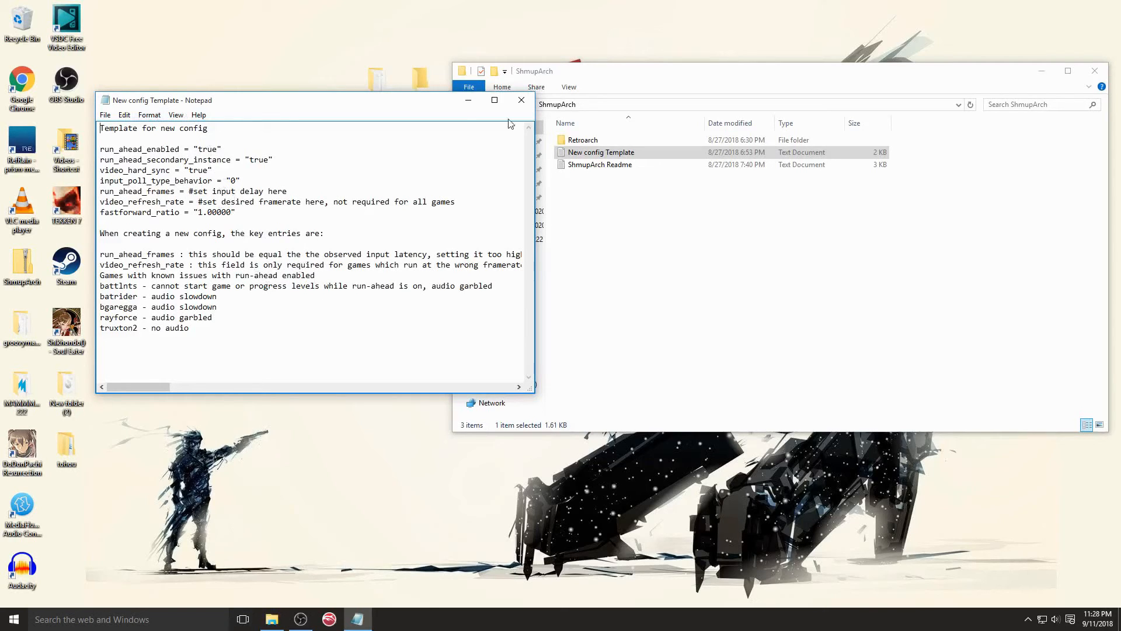
Step: Close the template, read through the ShmupArch Readme, and close it too
{"action": "left_click", "coordinate": [521, 100]}
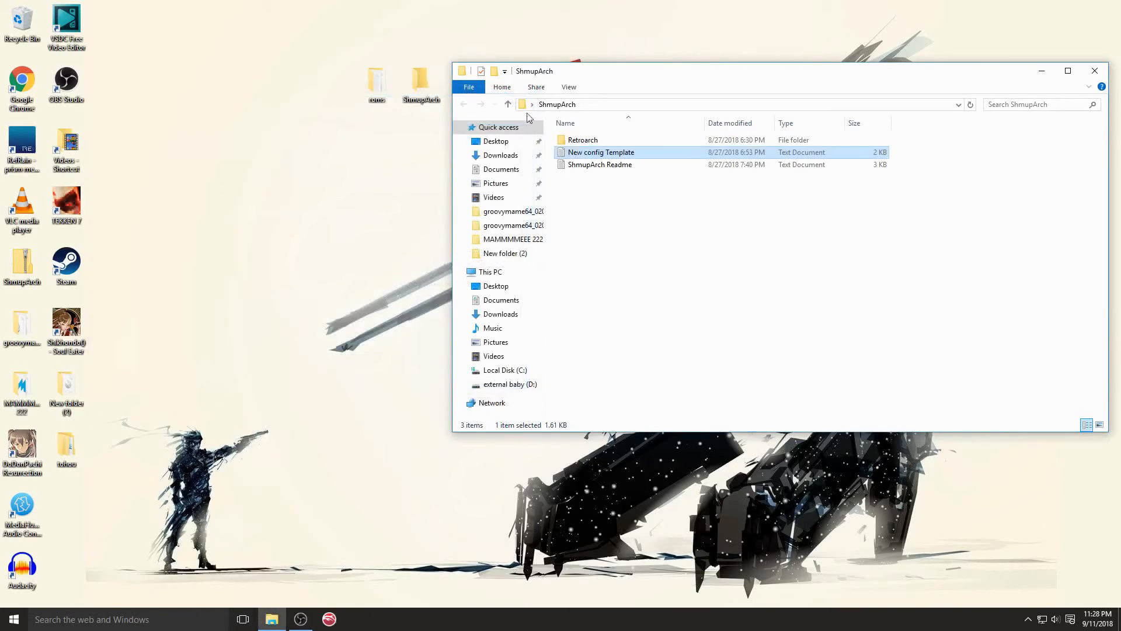
{"action": "double_click", "coordinate": [599, 165]}
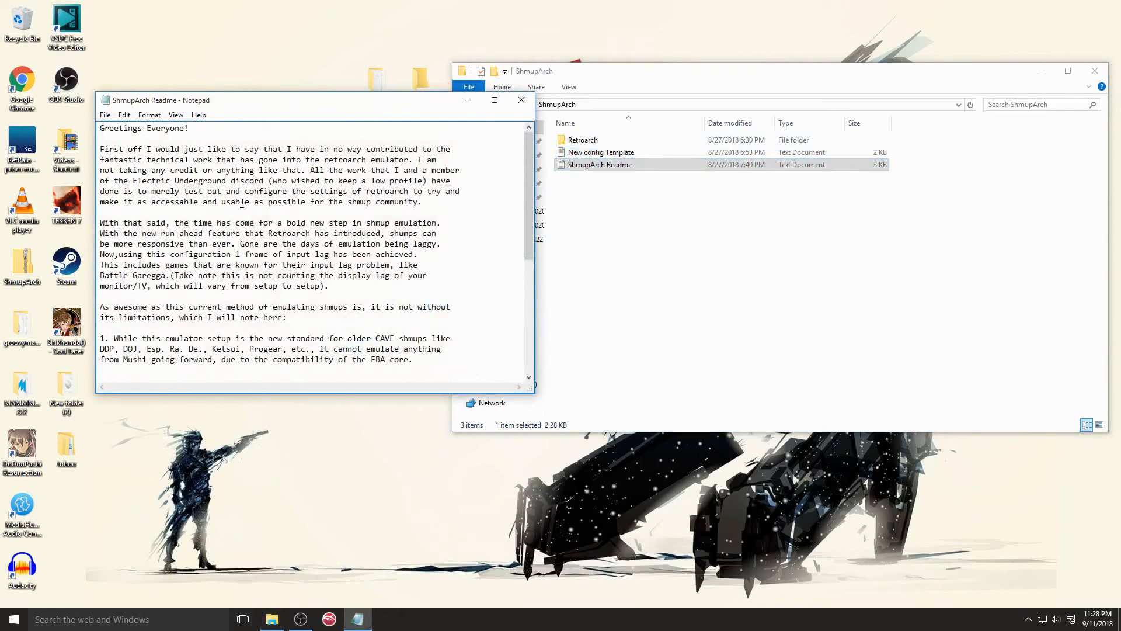
{"action": "scroll", "scroll_direction": "down", "scroll_amount": 3}
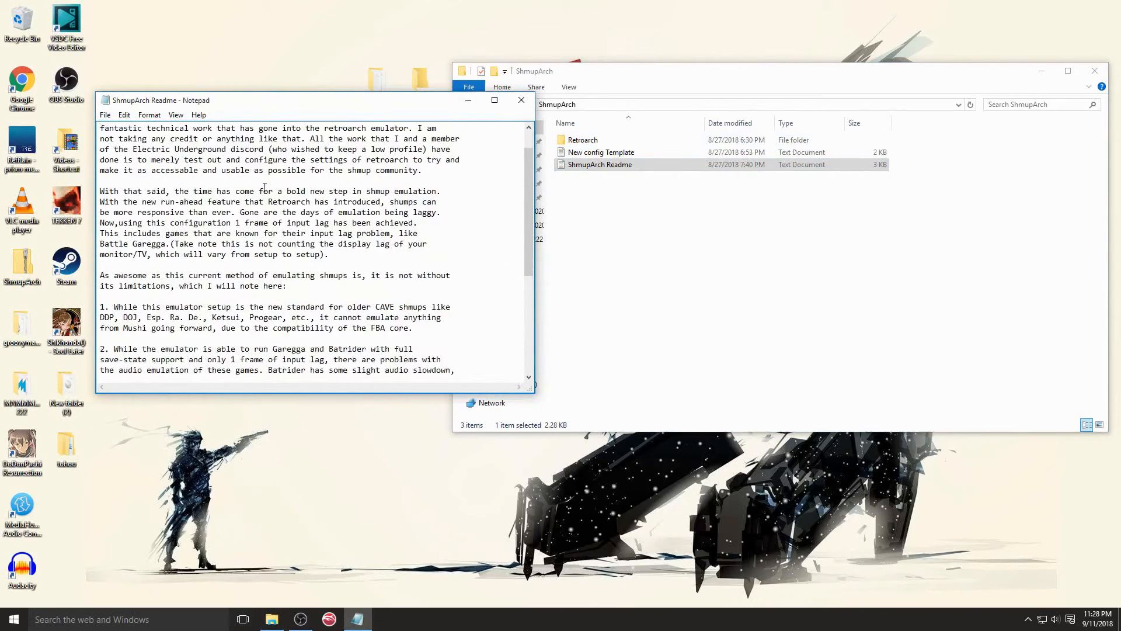
{"action": "scroll", "scroll_direction": "down", "scroll_amount": 3}
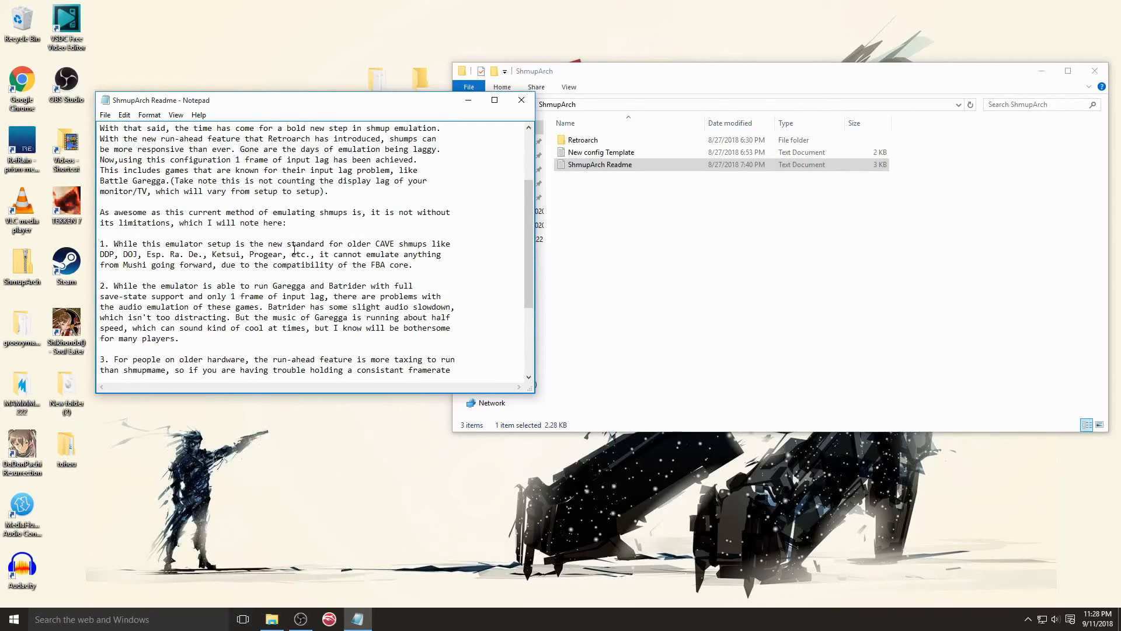
{"action": "scroll", "scroll_direction": "down", "scroll_amount": 3}
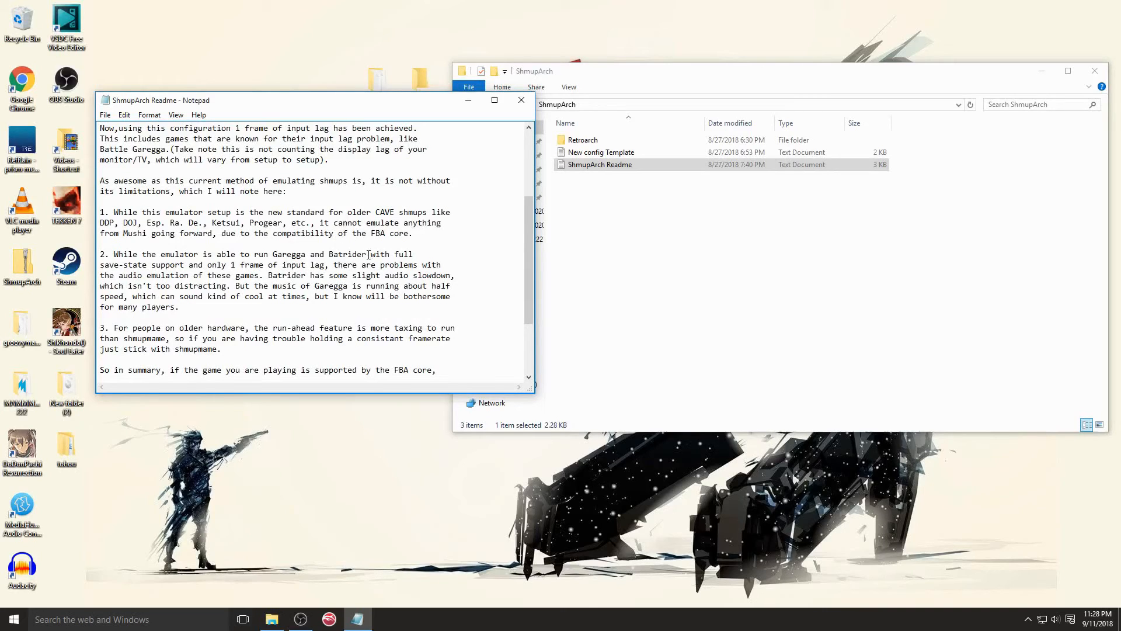
{"action": "mouse_move", "coordinate": [360, 262]}
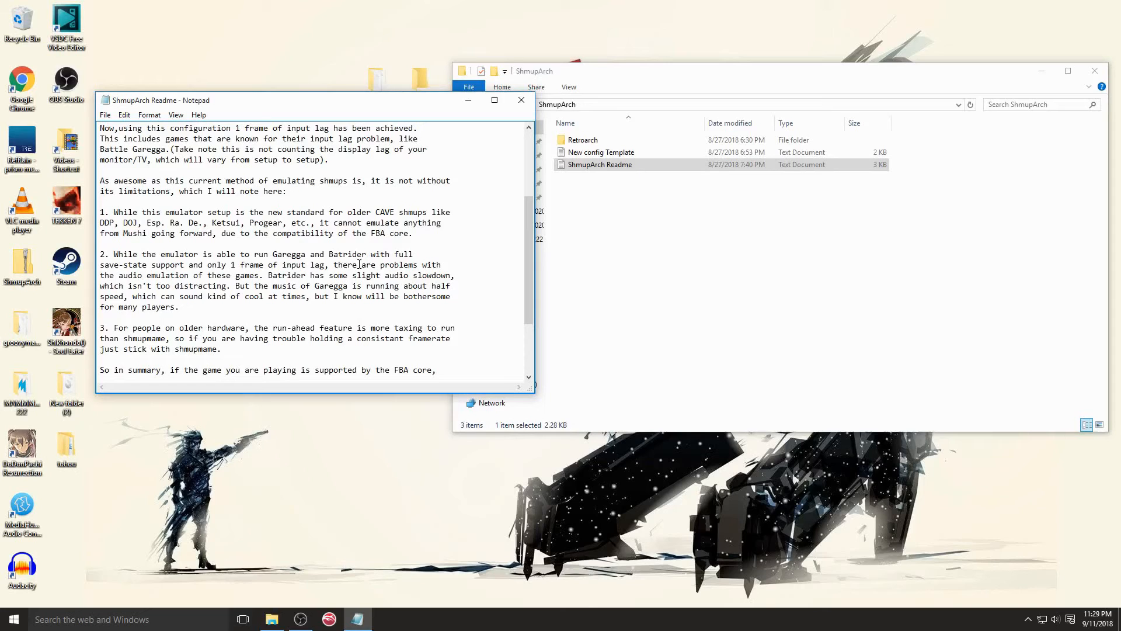
{"action": "mouse_move", "coordinate": [296, 247]}
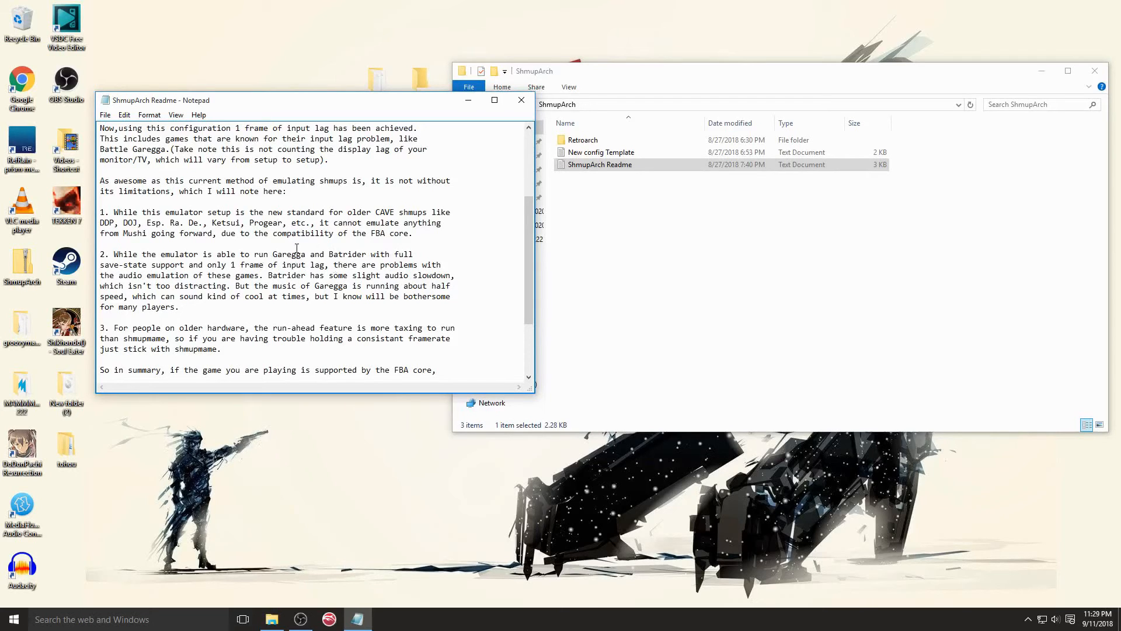
{"action": "scroll", "scroll_direction": "up", "scroll_amount": 3}
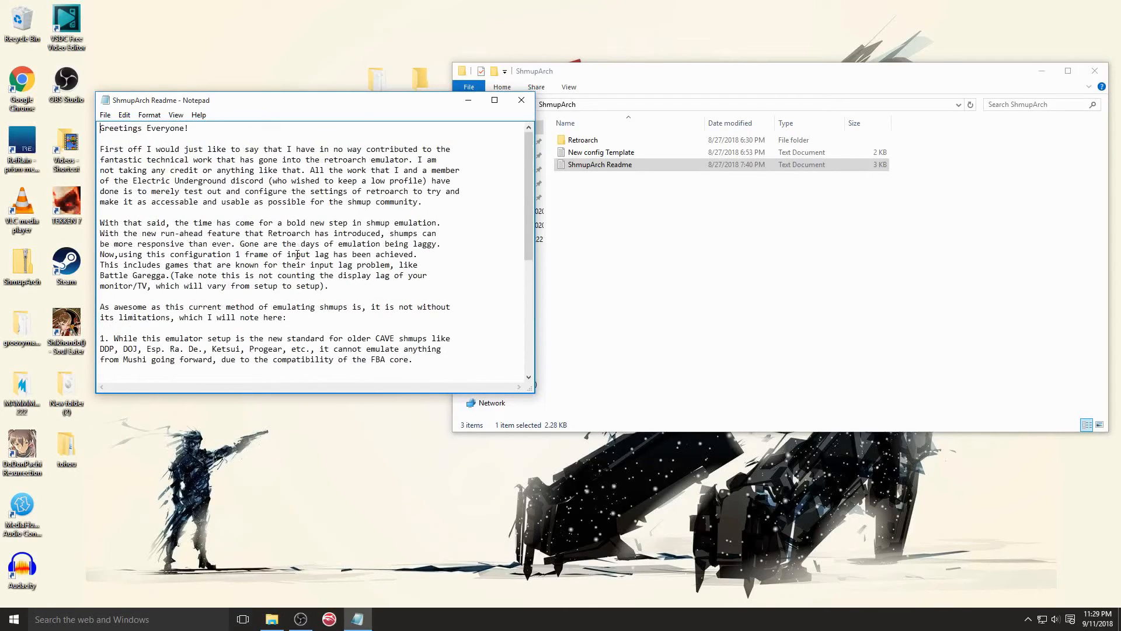
{"action": "mouse_move", "coordinate": [521, 101]}
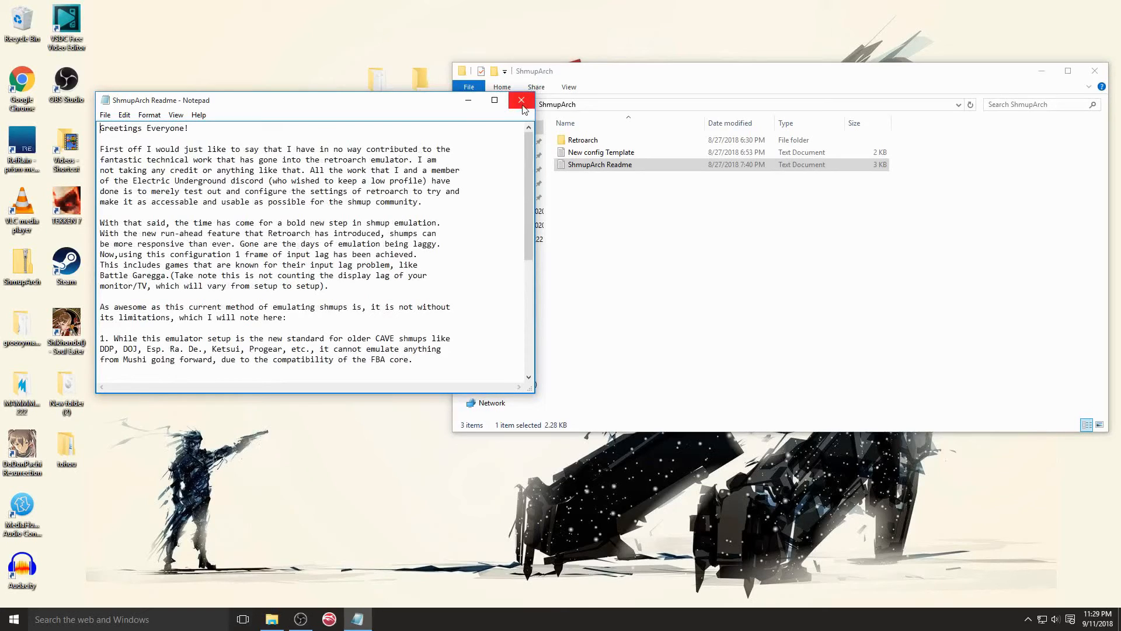
{"action": "left_click", "coordinate": [521, 100]}
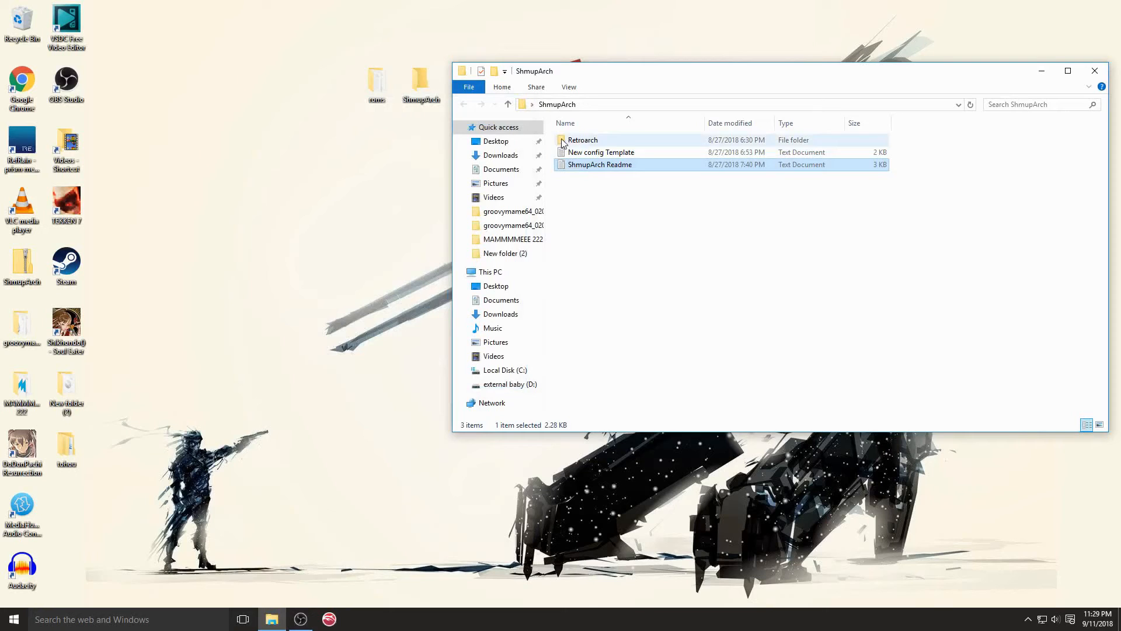
Step: Enter the Retroarch folder and look through its file list
{"action": "double_click", "coordinate": [582, 139]}
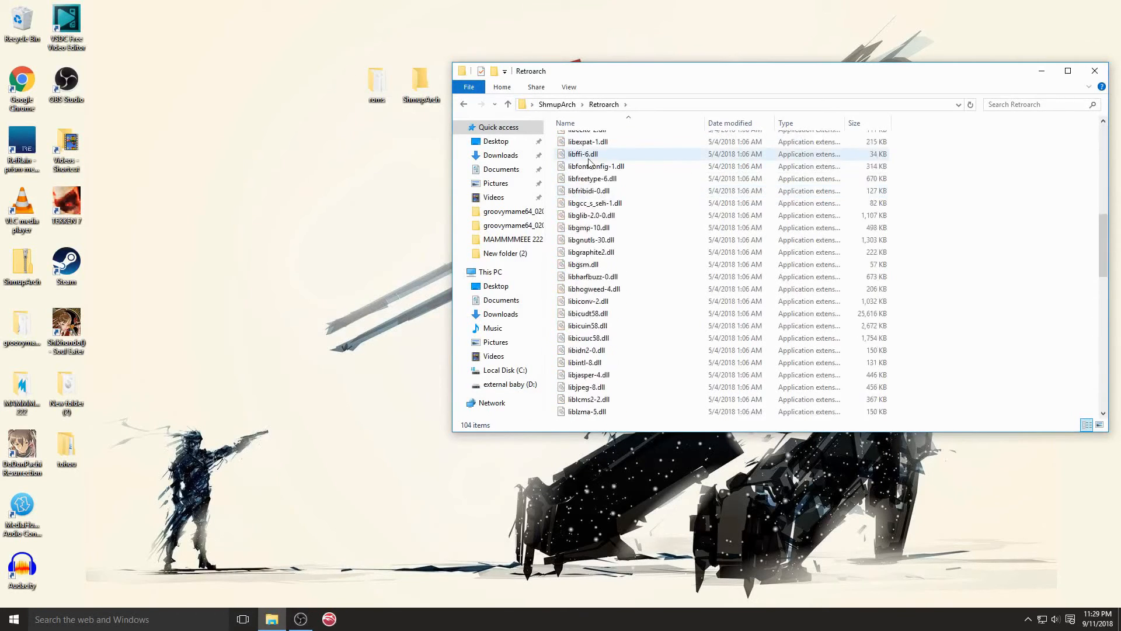
{"action": "scroll", "scroll_direction": "down", "scroll_amount": 3}
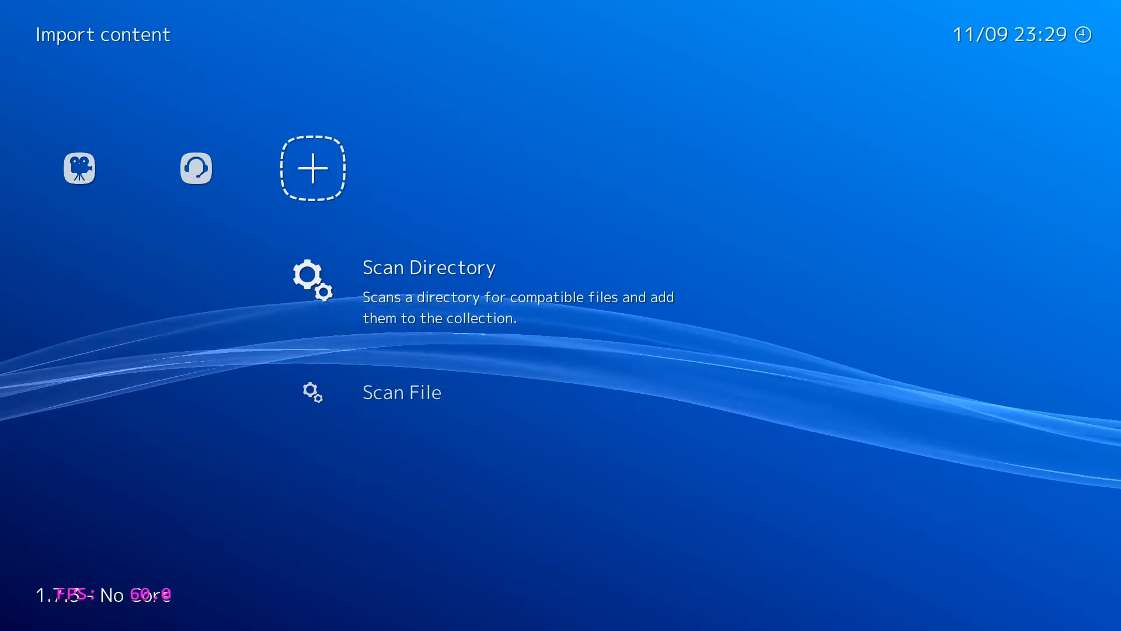
Step: Browse the Load Content file browser from C:\ through Users into the user profile folder
{"action": "left_click", "coordinate": [400, 392]}
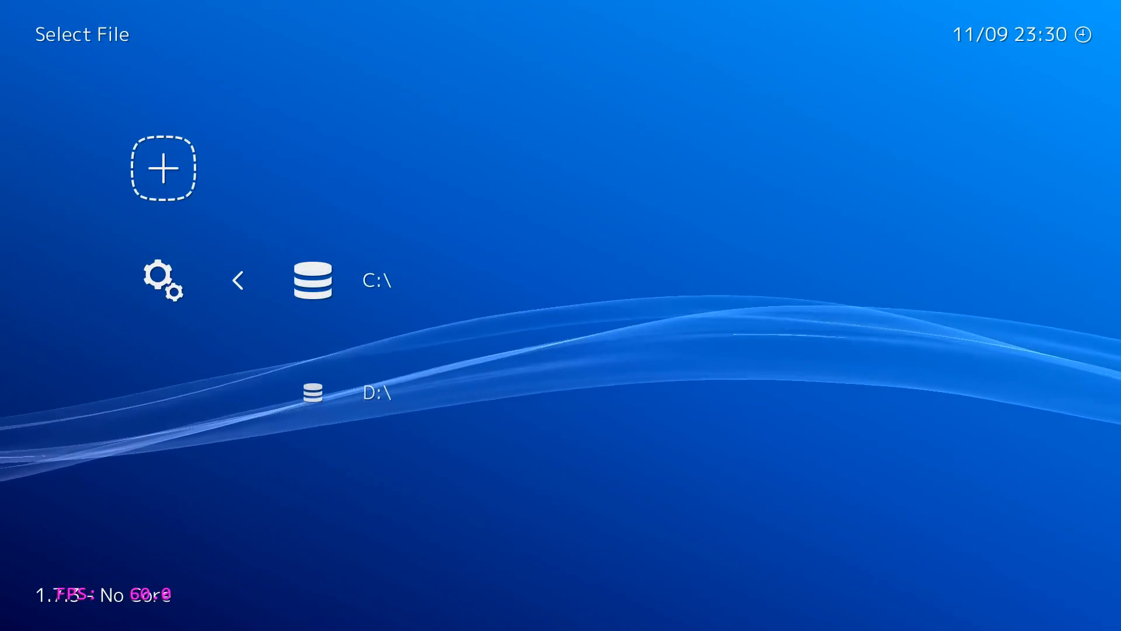
{"action": "left_click", "coordinate": [313, 279]}
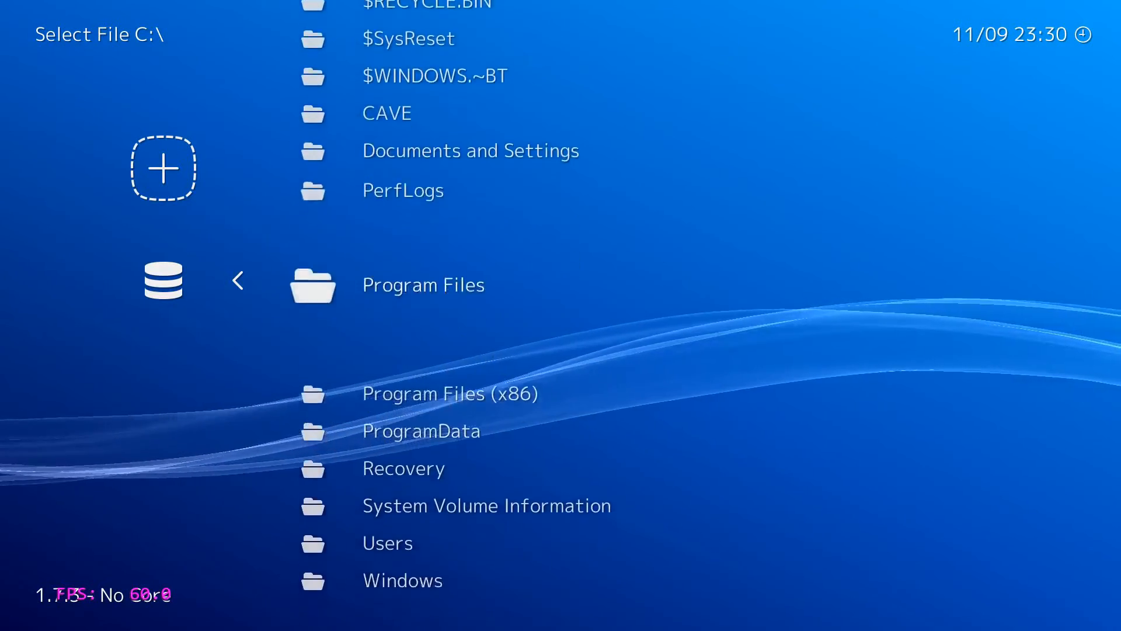
{"action": "left_click", "coordinate": [388, 543]}
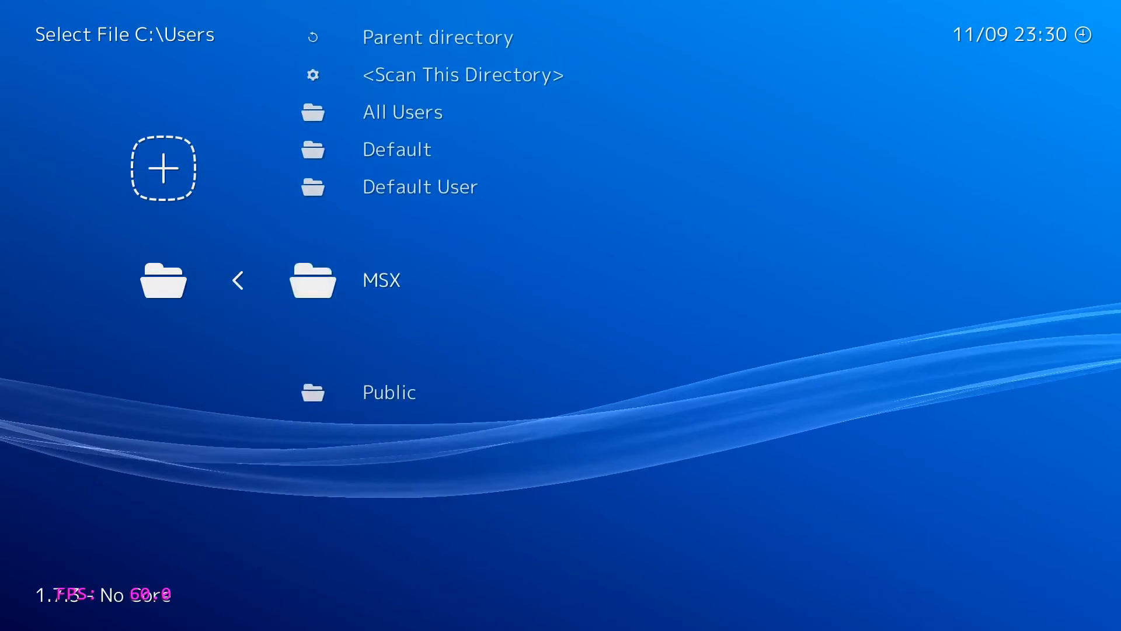
{"action": "left_click", "coordinate": [381, 279]}
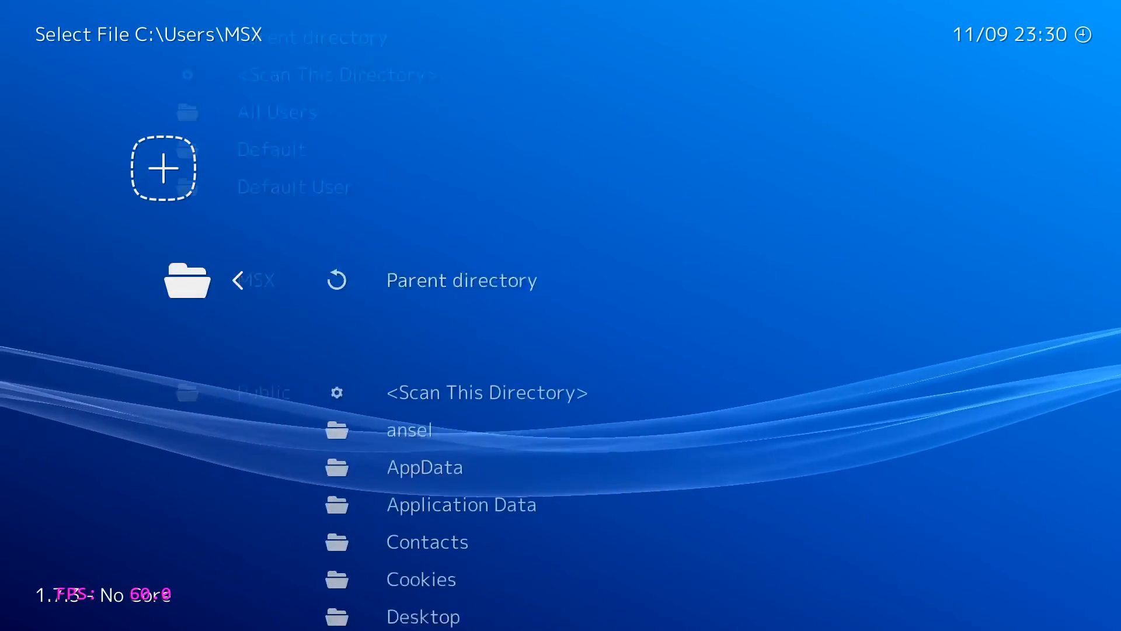
{"action": "scroll", "scroll_direction": "down", "scroll_amount": 3}
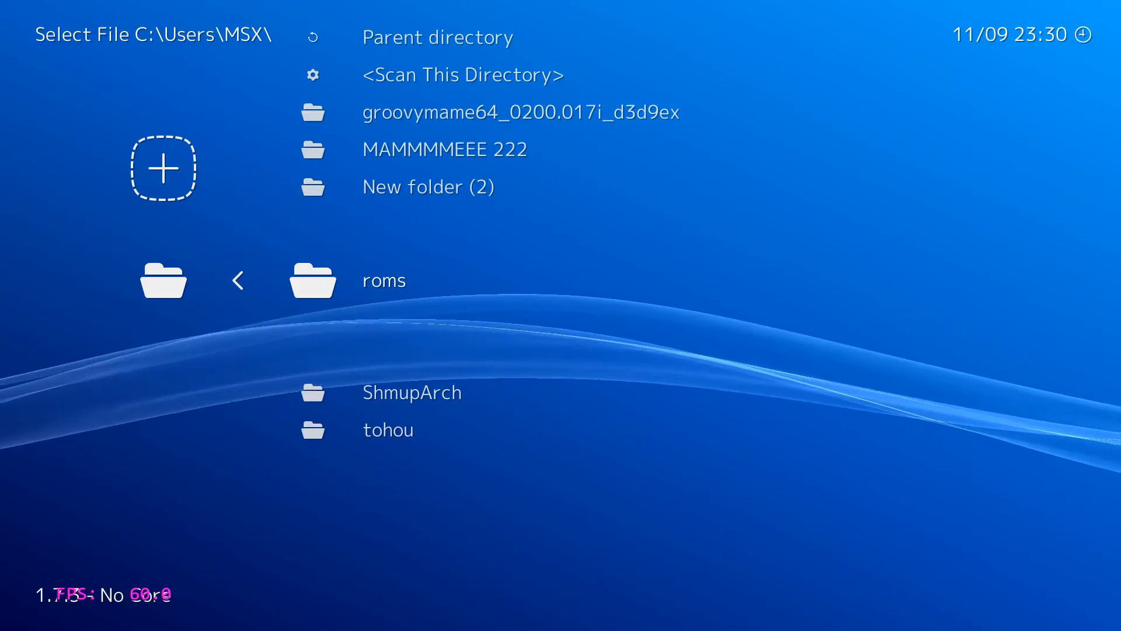
Step: Check the Desktop roms folder, find it empty, and return to the Desktop level
{"action": "left_click", "coordinate": [383, 279]}
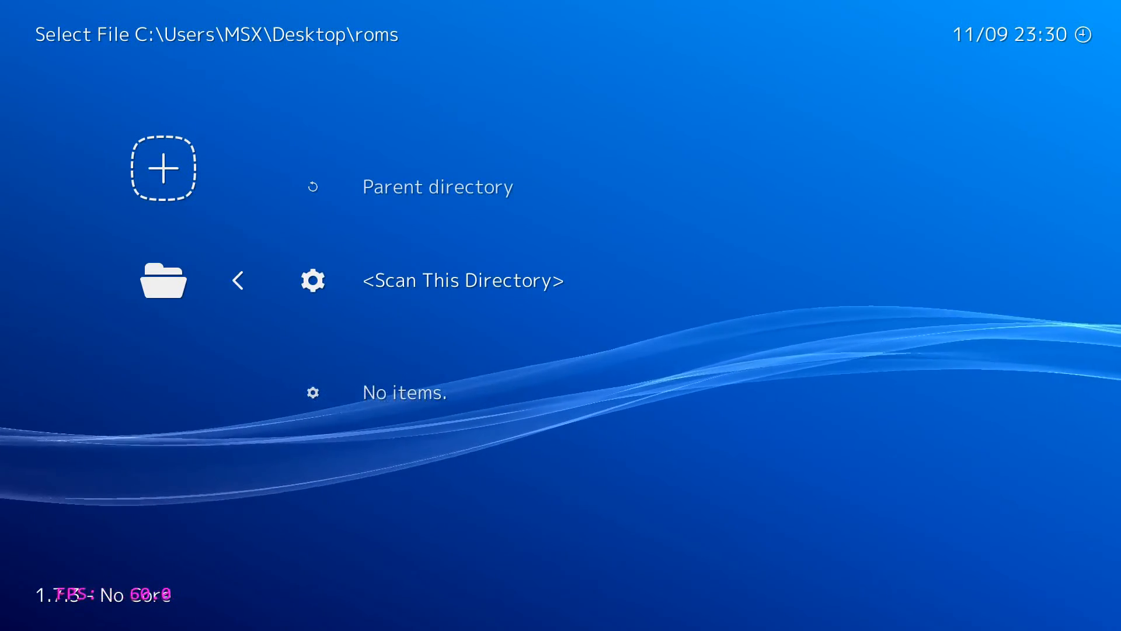
{"action": "left_click", "coordinate": [438, 186]}
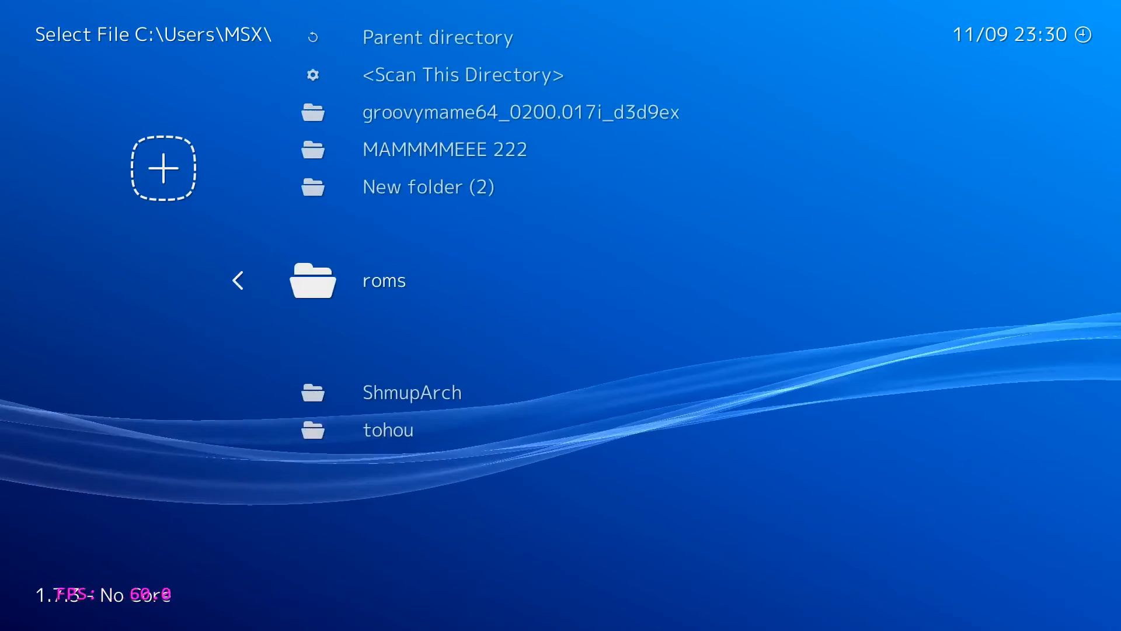
{"action": "left_click", "coordinate": [437, 36]}
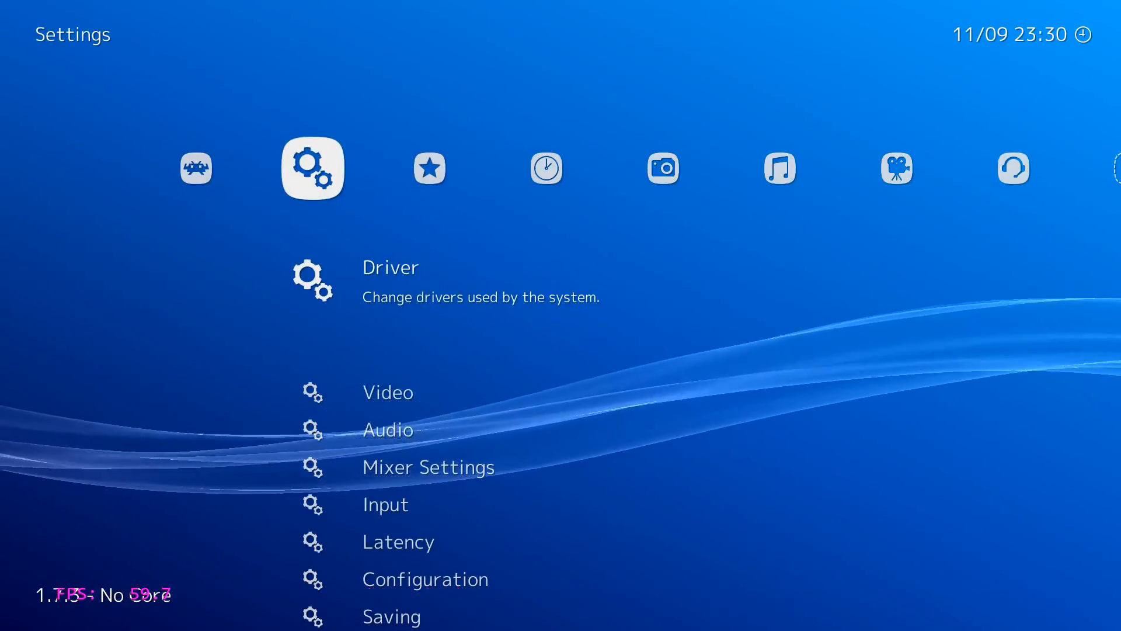
Step: Reach the Input settings page listing Max Users, Poll Type and bind options
{"action": "scroll", "scroll_direction": "down", "scroll_amount": 3}
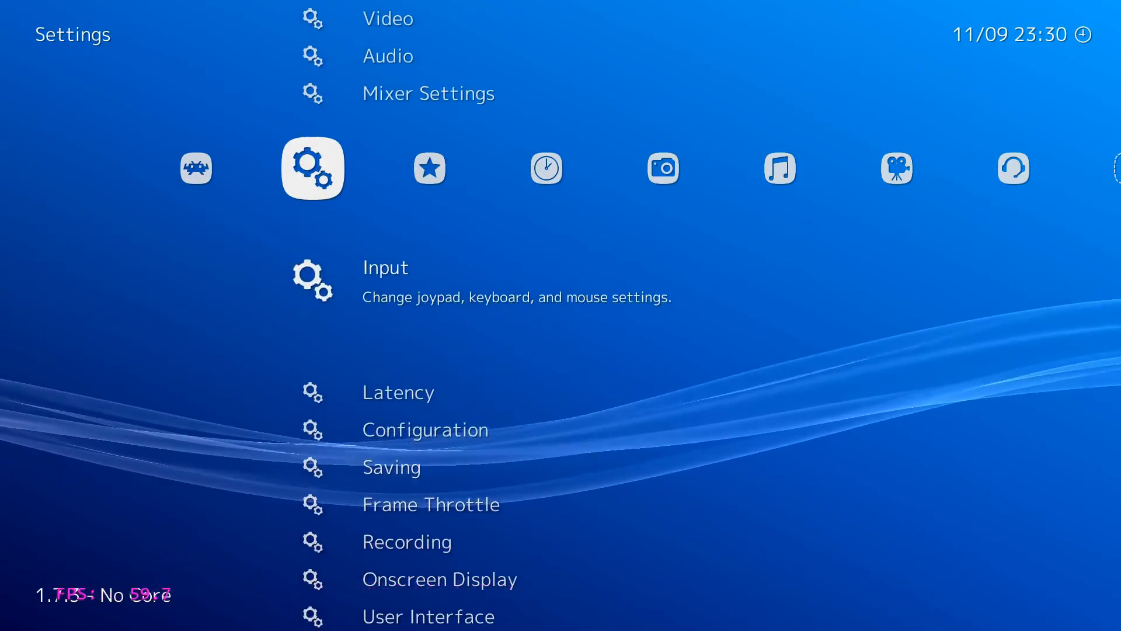
{"action": "left_click", "coordinate": [384, 279]}
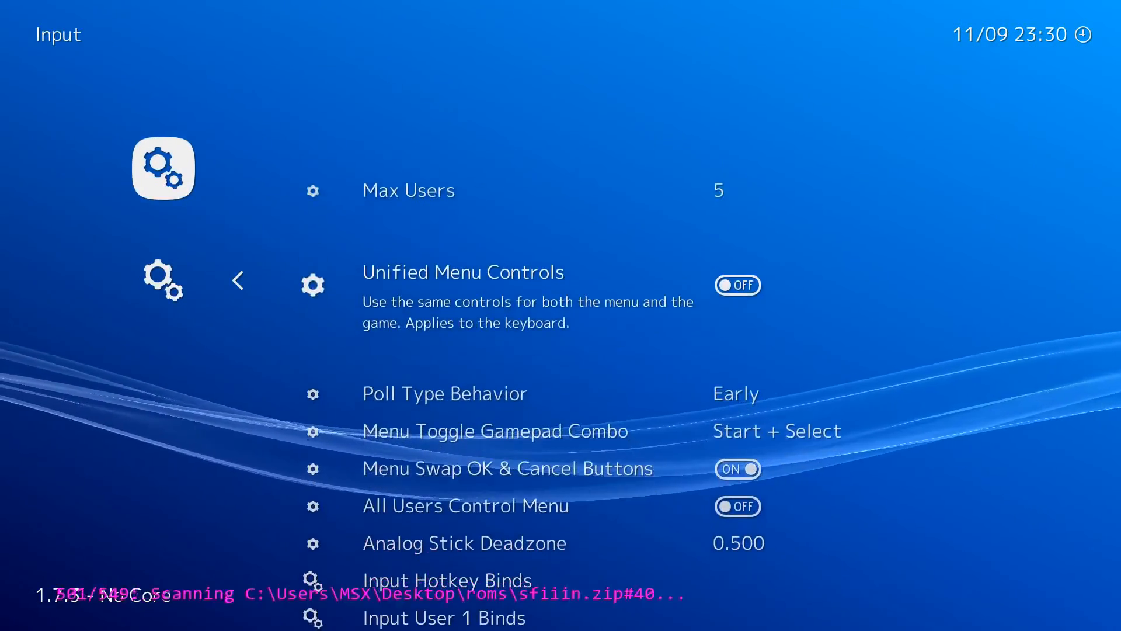
{"action": "scroll", "scroll_direction": "down", "scroll_amount": 3}
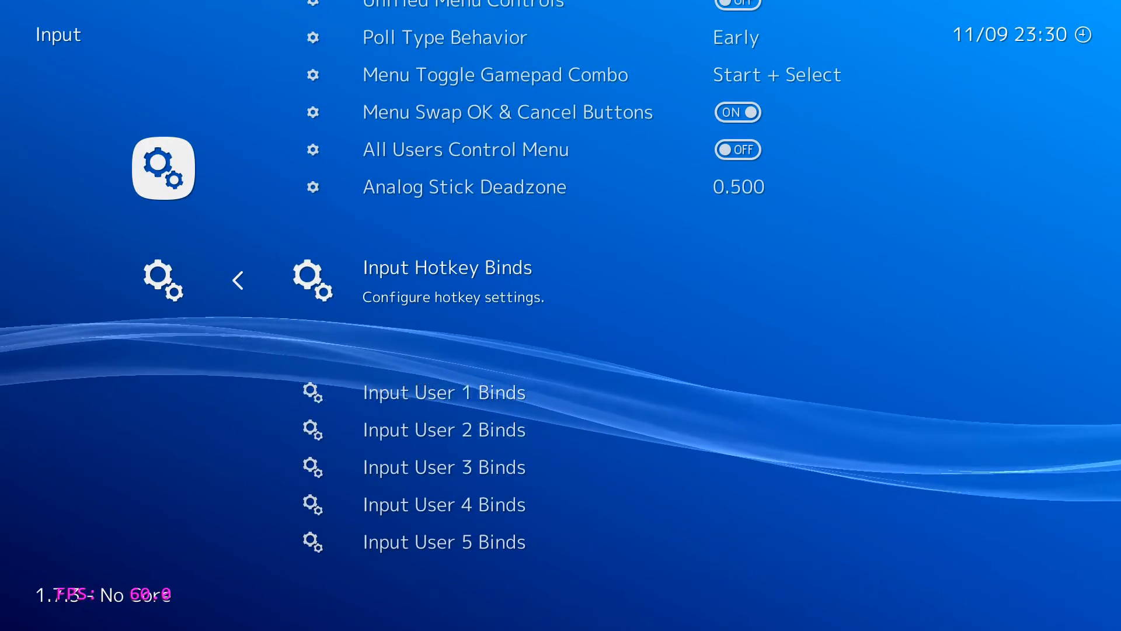
{"action": "left_click", "coordinate": [447, 267]}
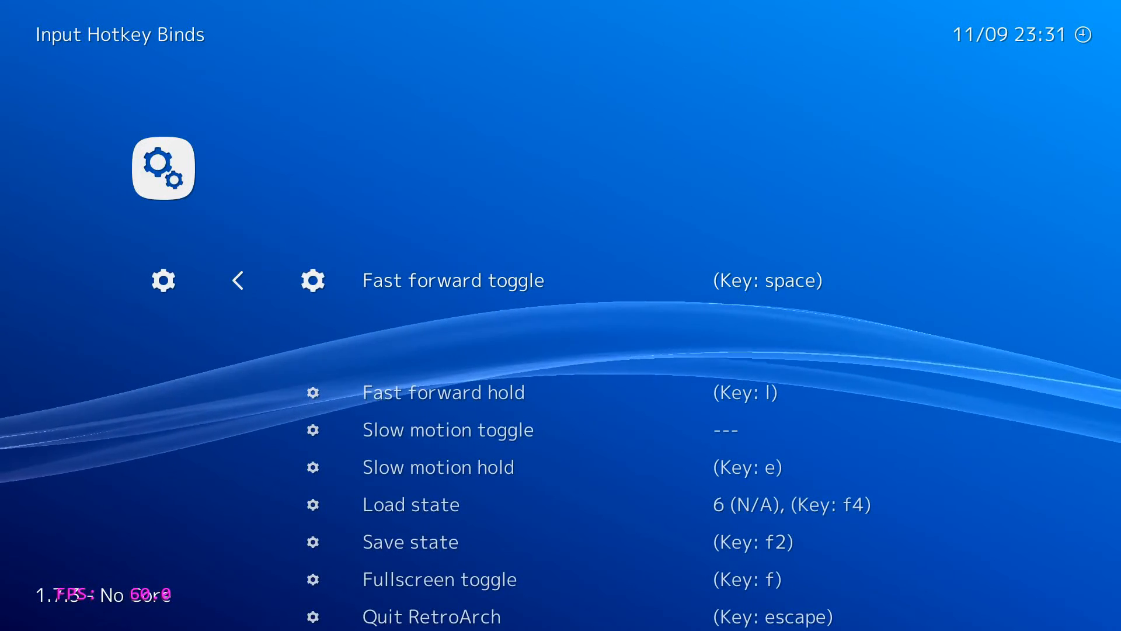
{"action": "scroll", "scroll_direction": "down", "scroll_amount": 3}
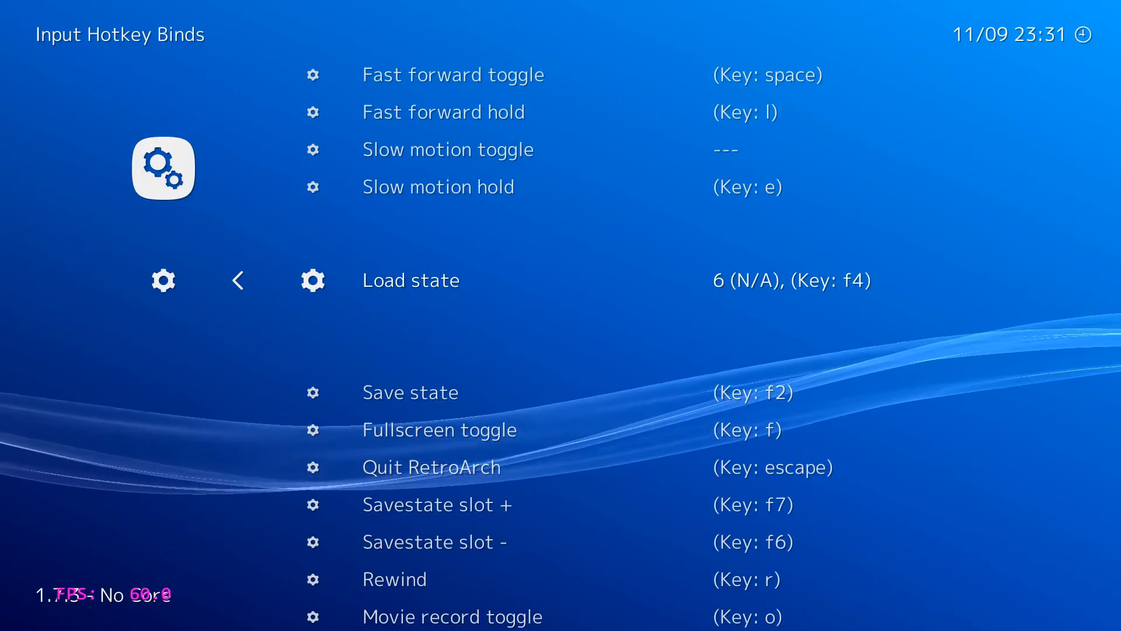
{"action": "scroll", "scroll_direction": "down", "scroll_amount": 3}
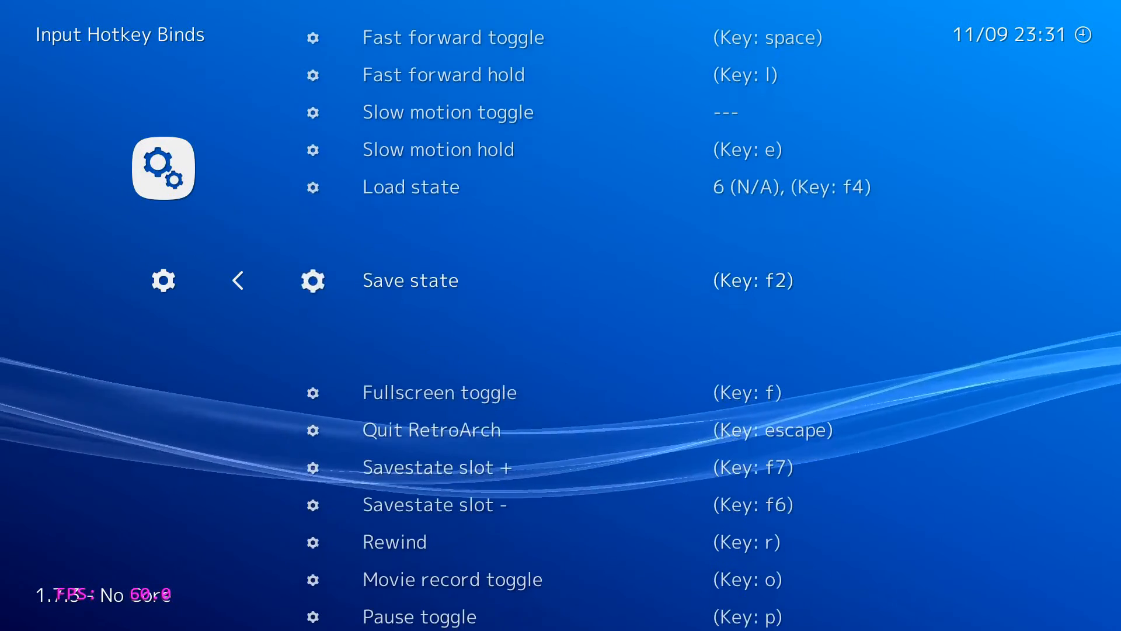
{"action": "scroll", "scroll_direction": "down", "scroll_amount": 3}
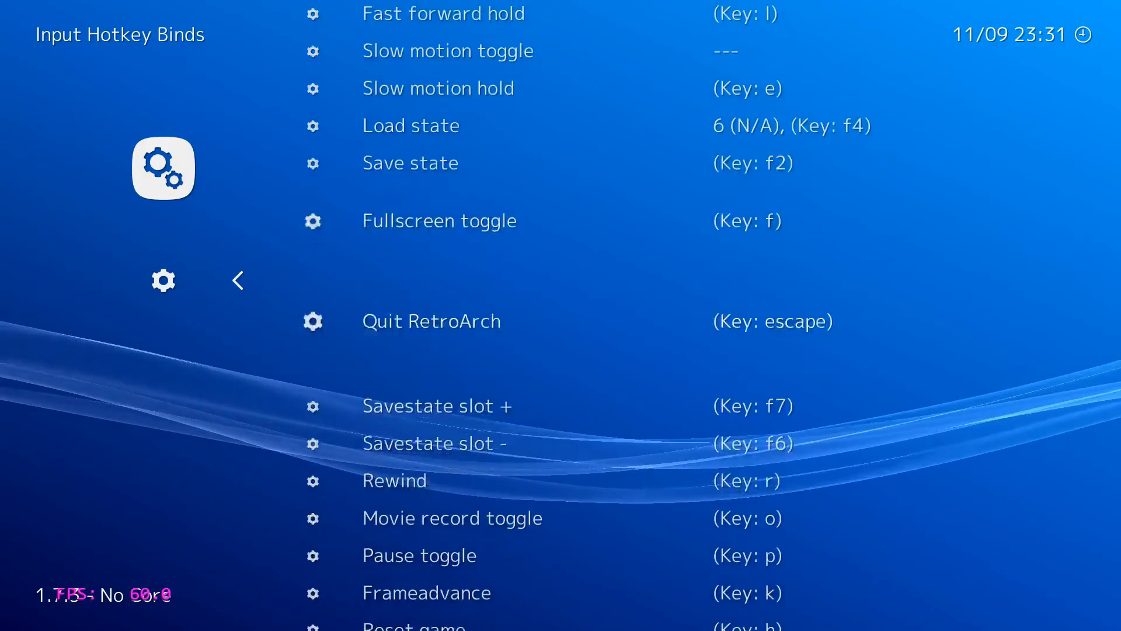
{"action": "scroll", "scroll_direction": "down", "scroll_amount": 3}
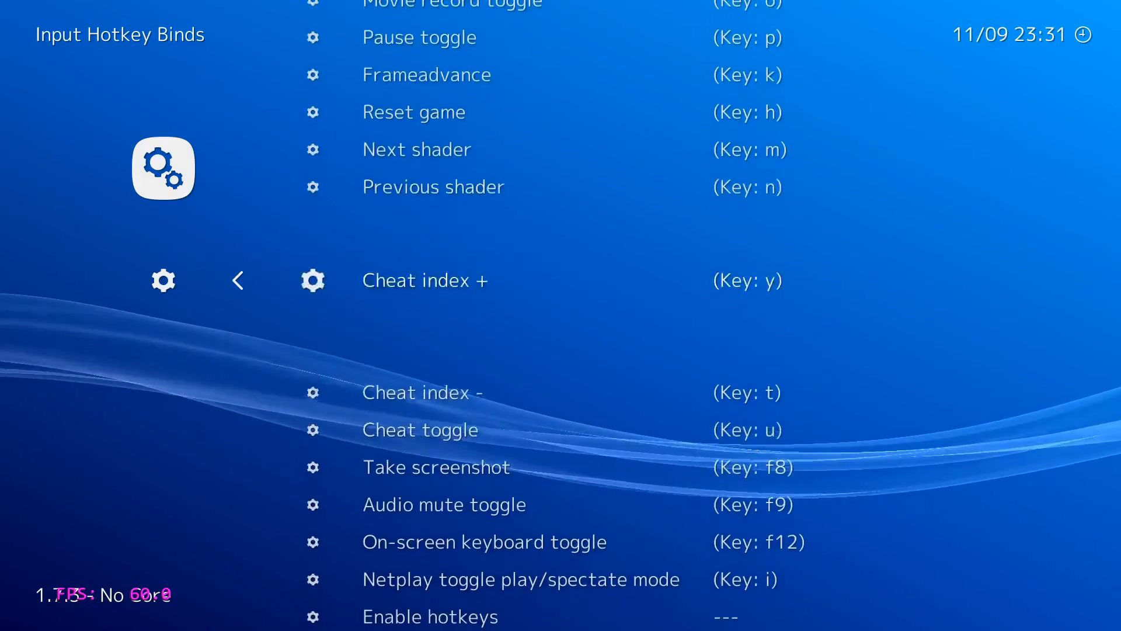
{"action": "scroll", "scroll_direction": "down", "scroll_amount": 3}
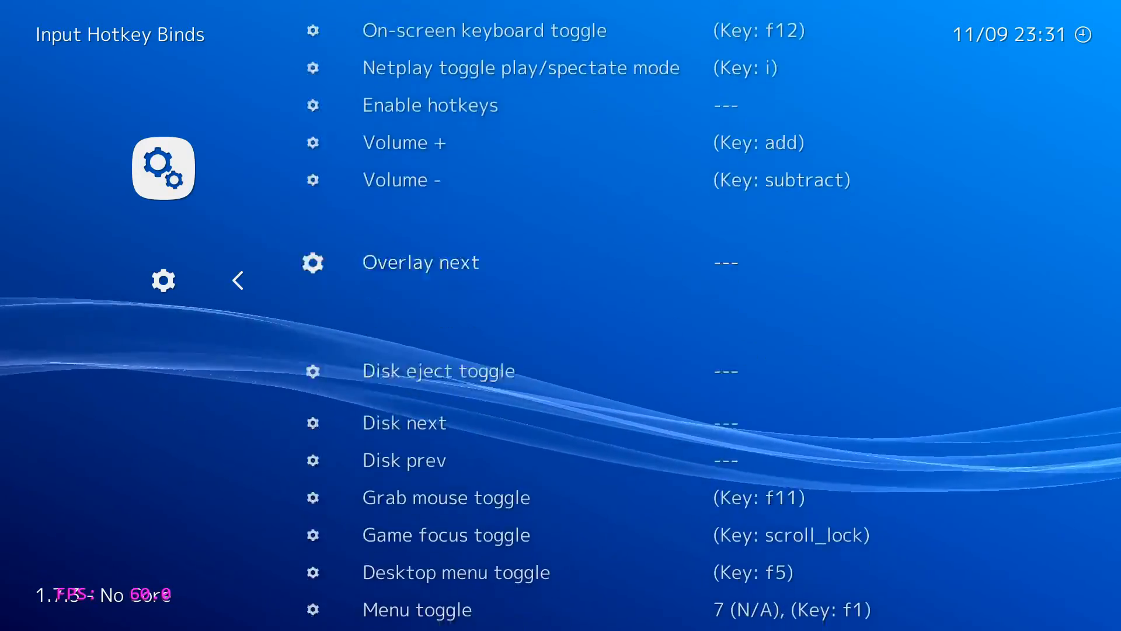
{"action": "scroll", "scroll_direction": "down", "scroll_amount": 3}
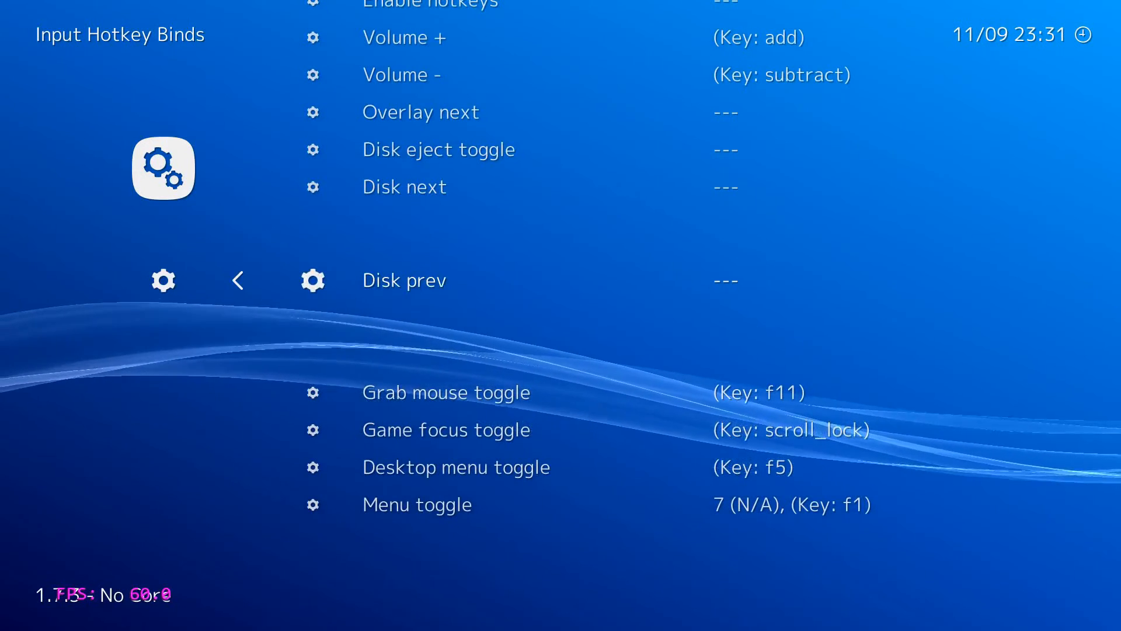
{"action": "scroll", "scroll_direction": "down", "scroll_amount": 3}
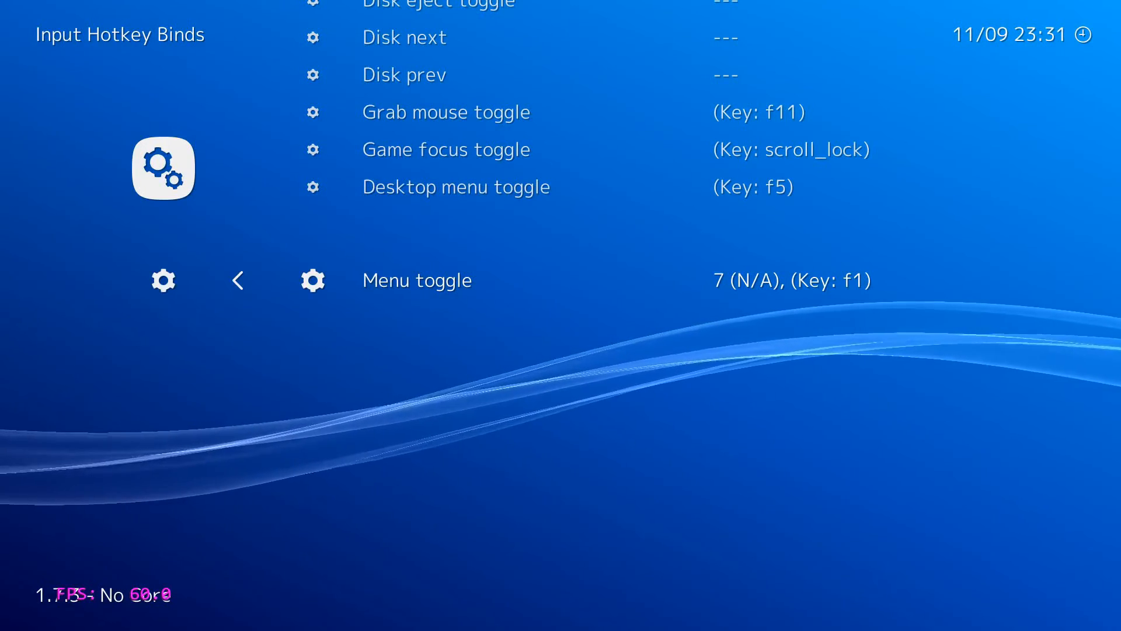
{"action": "left_click", "coordinate": [237, 279]}
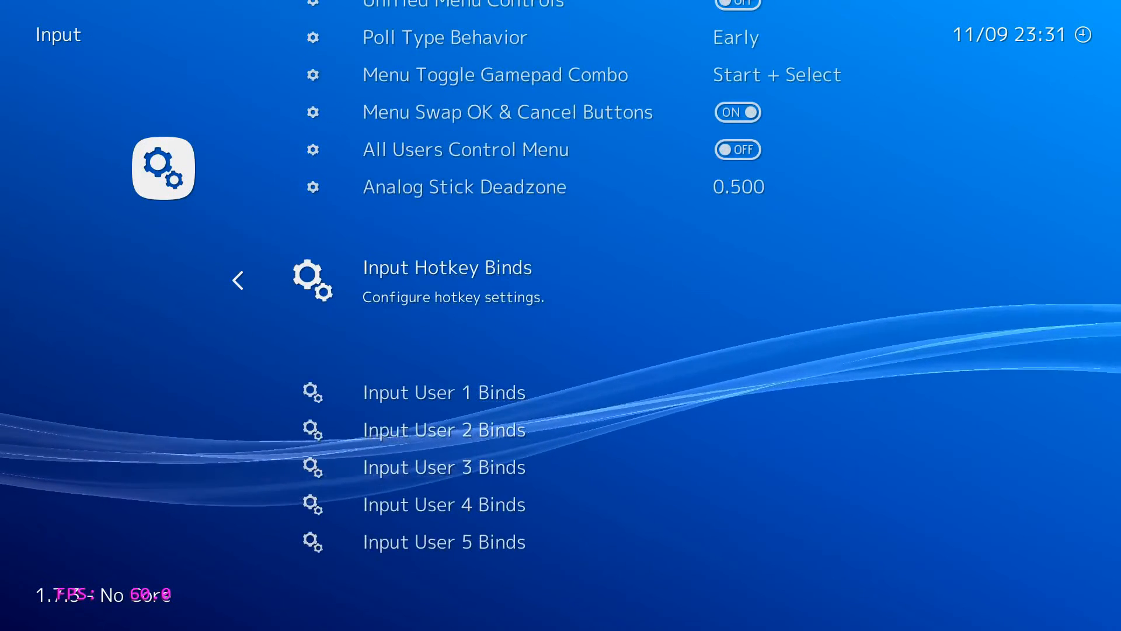
Step: Review the Input User 1 Binds list with the RetroPad Y button mapped to 3
{"action": "scroll", "scroll_direction": "down", "scroll_amount": 3}
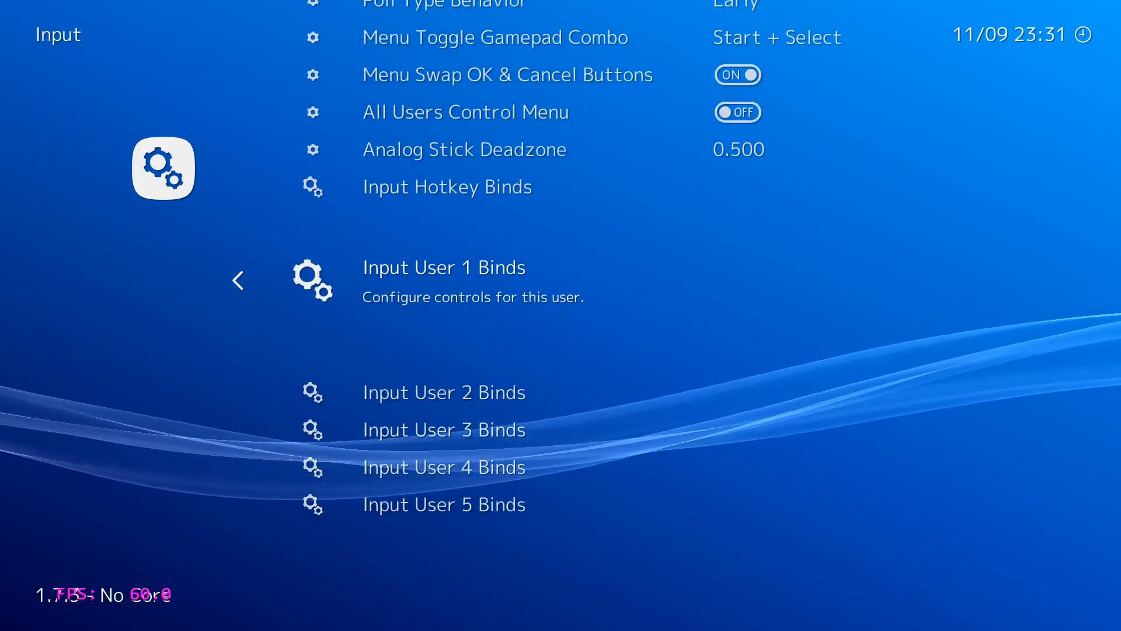
{"action": "scroll", "scroll_direction": "down", "scroll_amount": 3}
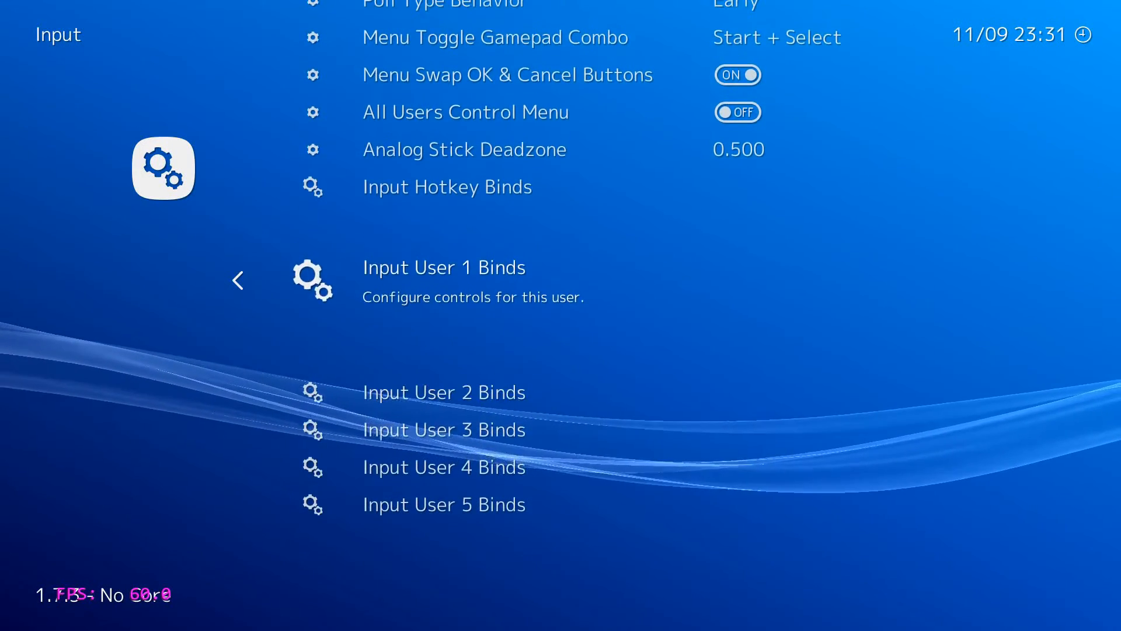
{"action": "left_click", "coordinate": [444, 268]}
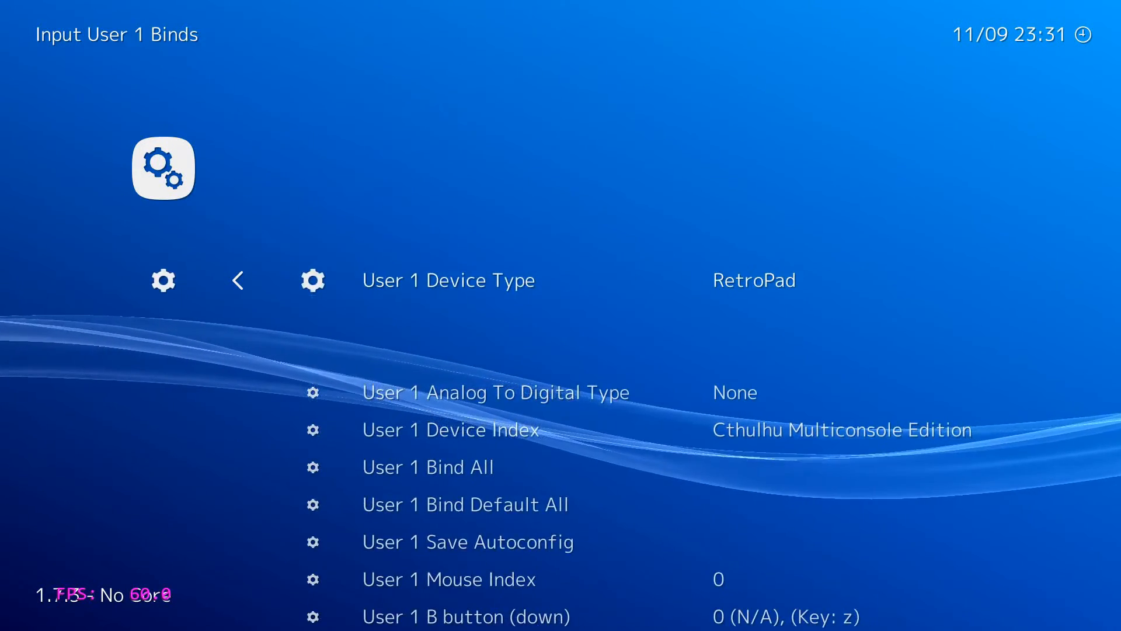
{"action": "scroll", "scroll_direction": "down", "scroll_amount": 3}
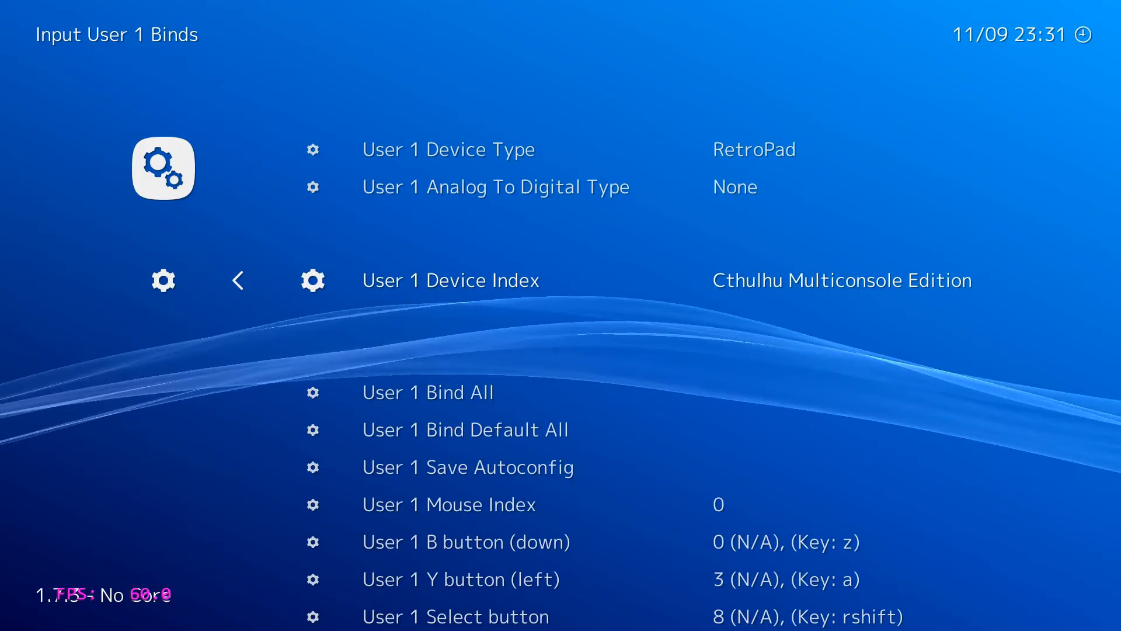
{"action": "left_click", "coordinate": [238, 279]}
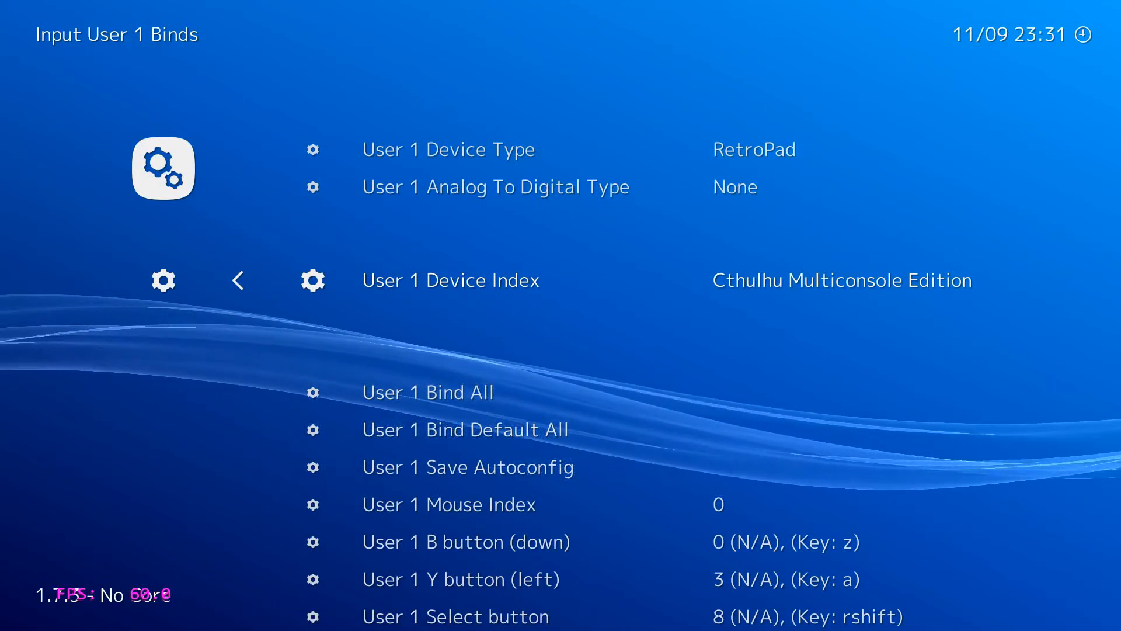
{"action": "scroll", "scroll_direction": "down", "scroll_amount": 3}
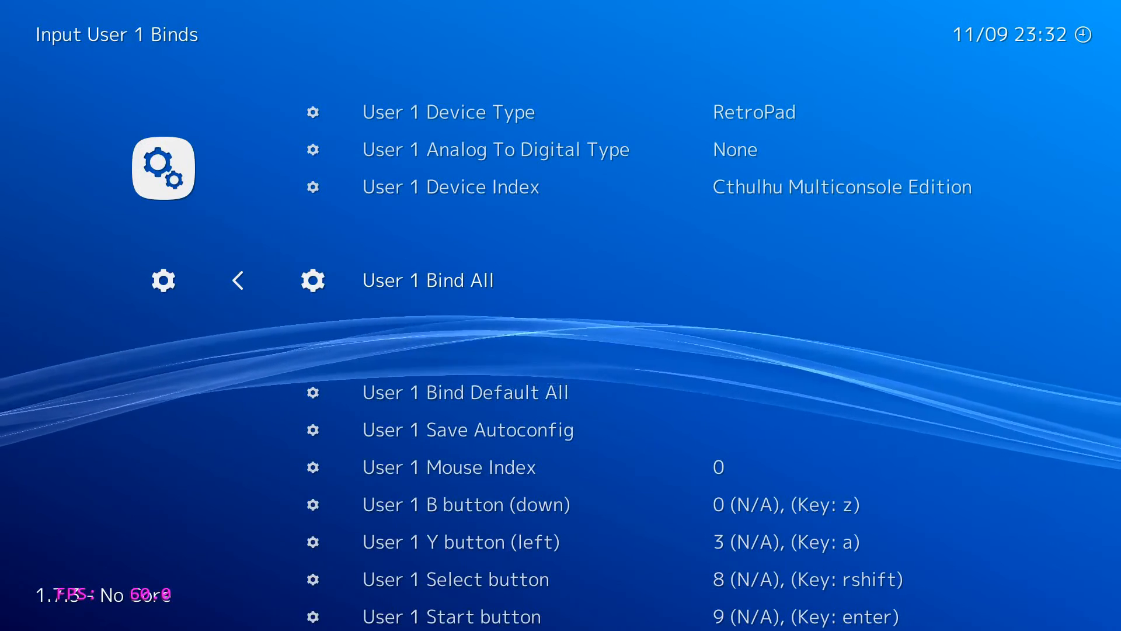
Step: Remap User 1's Y button to 2 and head back to the FB Alpha - Arcade Games playlist
{"action": "left_click", "coordinate": [466, 505]}
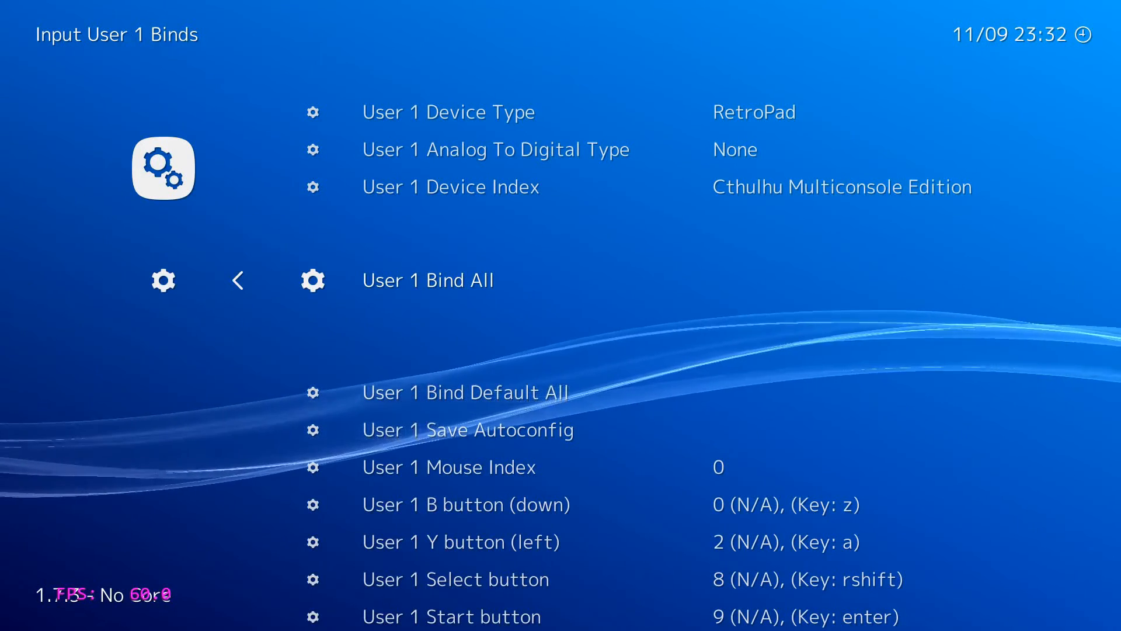
{"action": "left_click", "coordinate": [237, 279]}
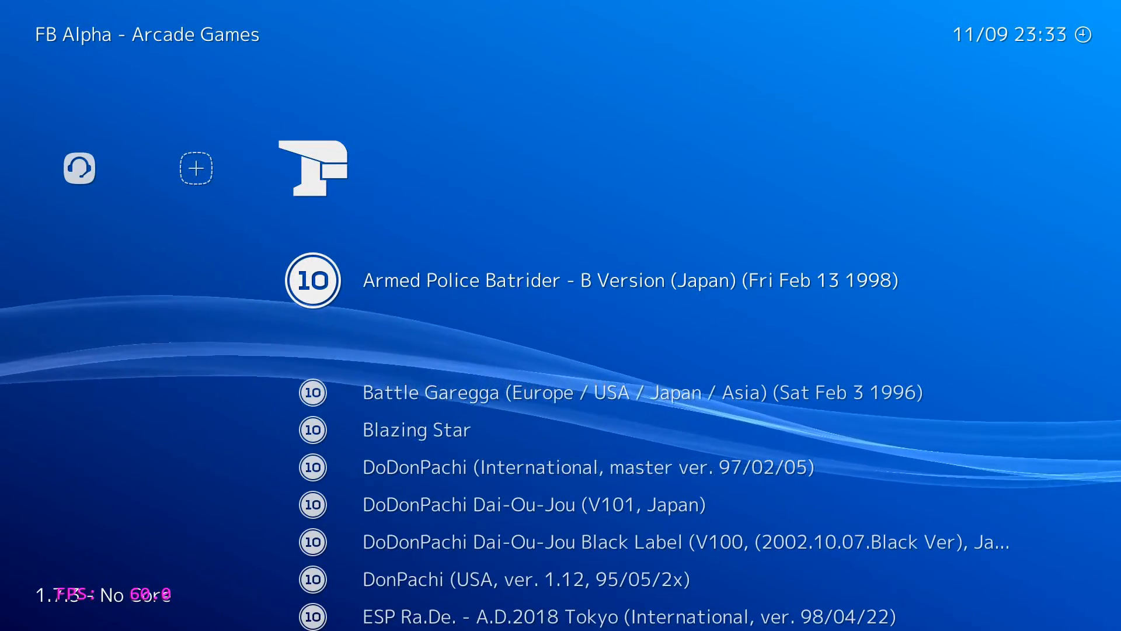
Step: Launch the chosen shmup from the playlist with the Arcade (FB Alpha) core
{"action": "scroll", "scroll_direction": "down", "scroll_amount": 3}
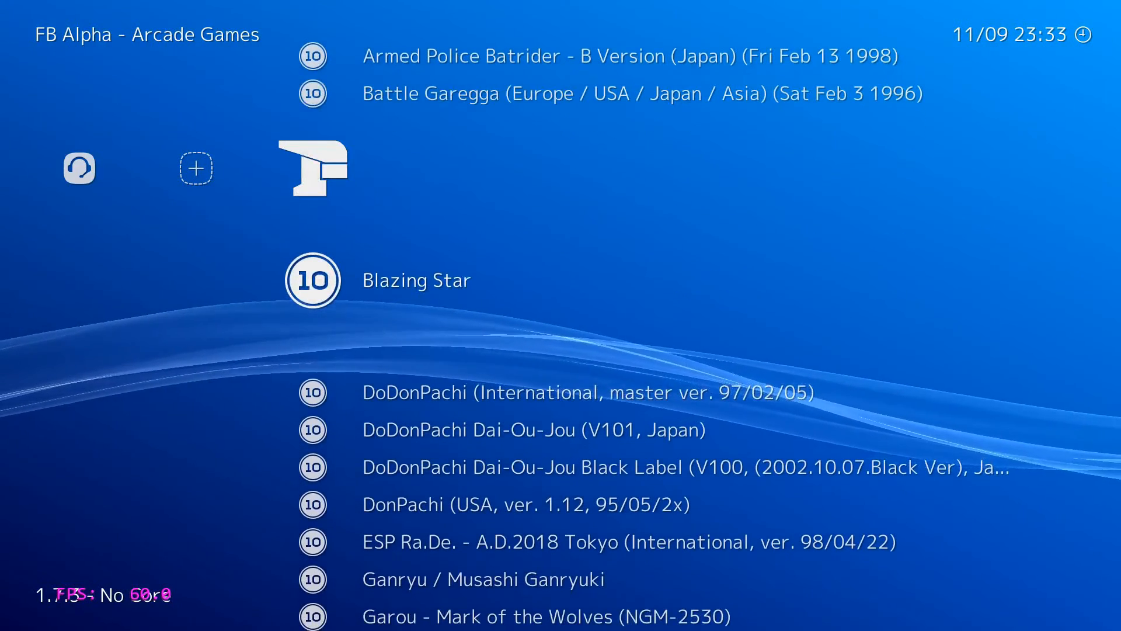
{"action": "scroll", "scroll_direction": "down", "scroll_amount": 3}
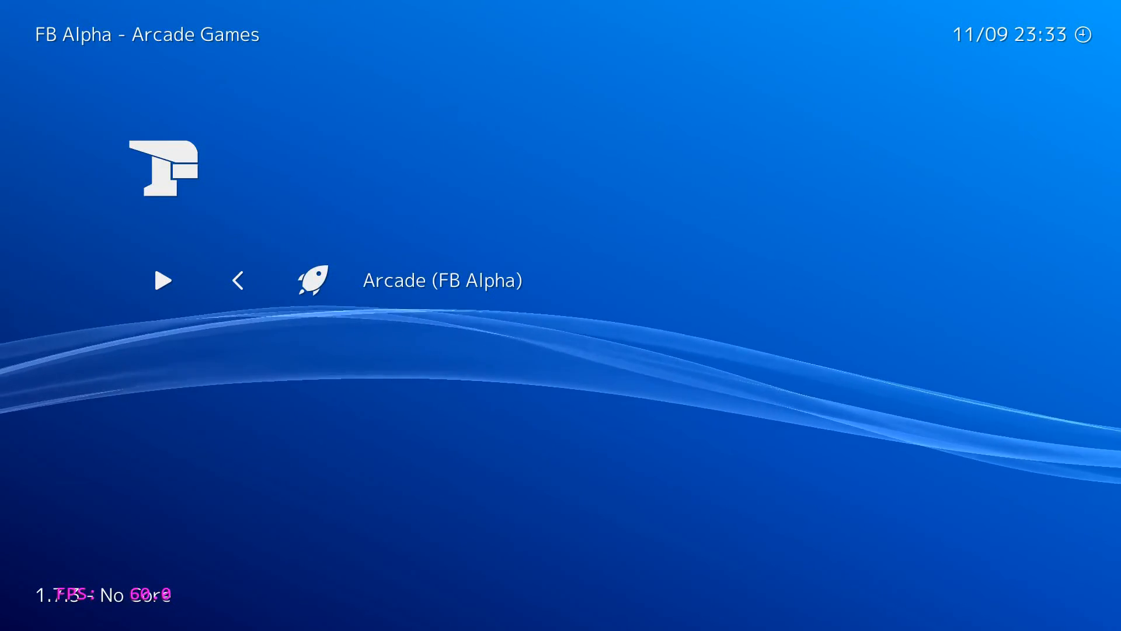
{"action": "left_click", "coordinate": [164, 279]}
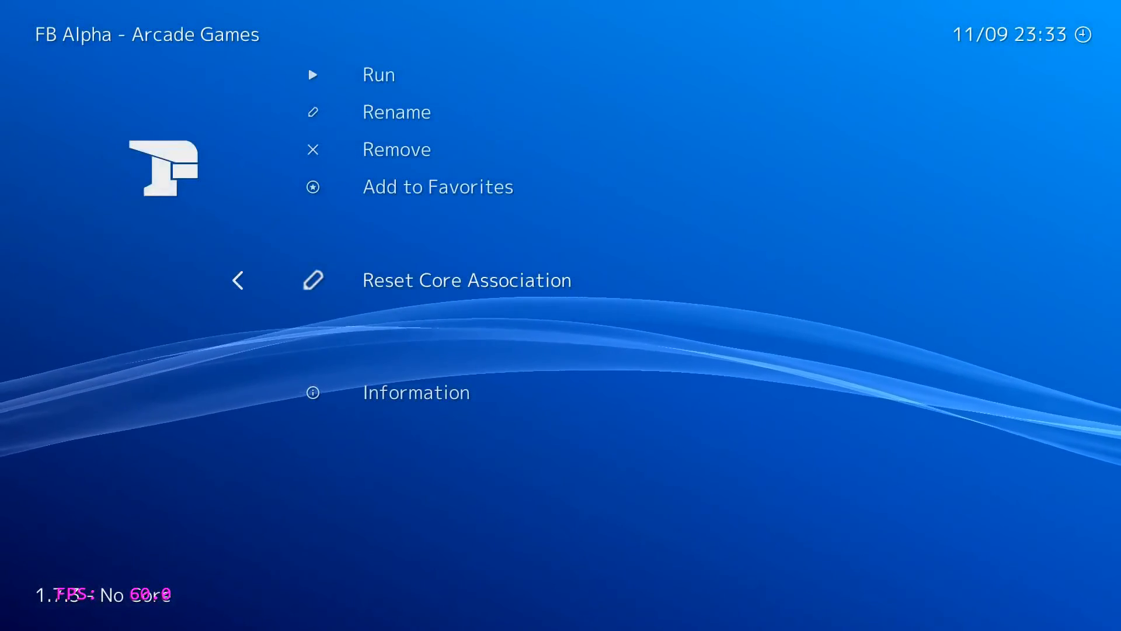
{"action": "left_click", "coordinate": [379, 75]}
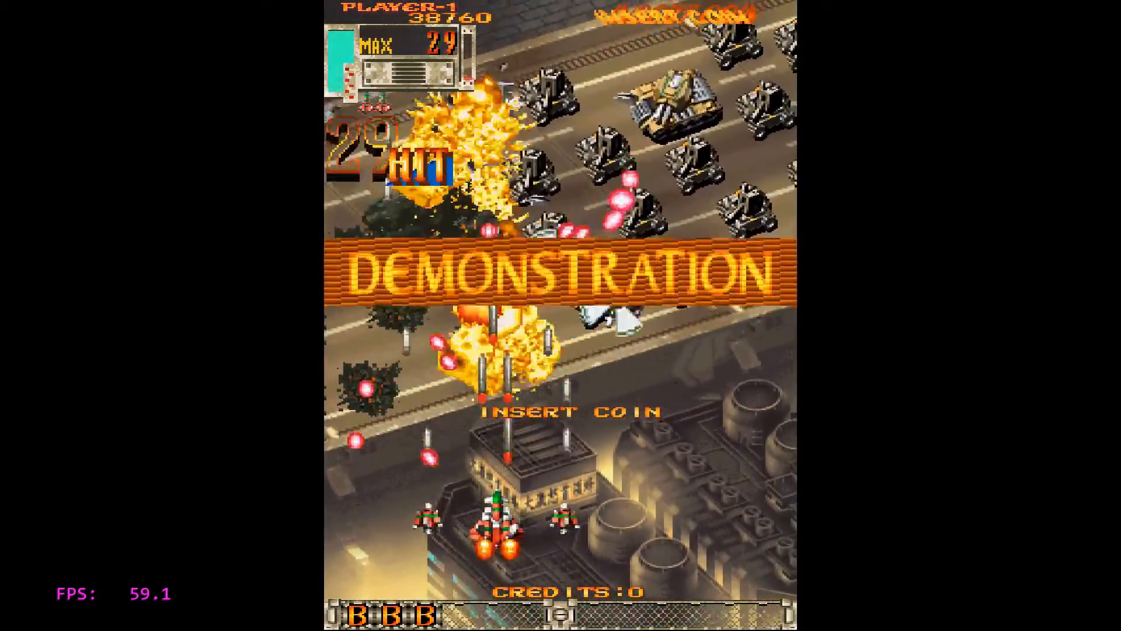
Step: Bring up the game's test menu with key 5 and enter its Game Configuration page
{"action": "key", "text": "5"}
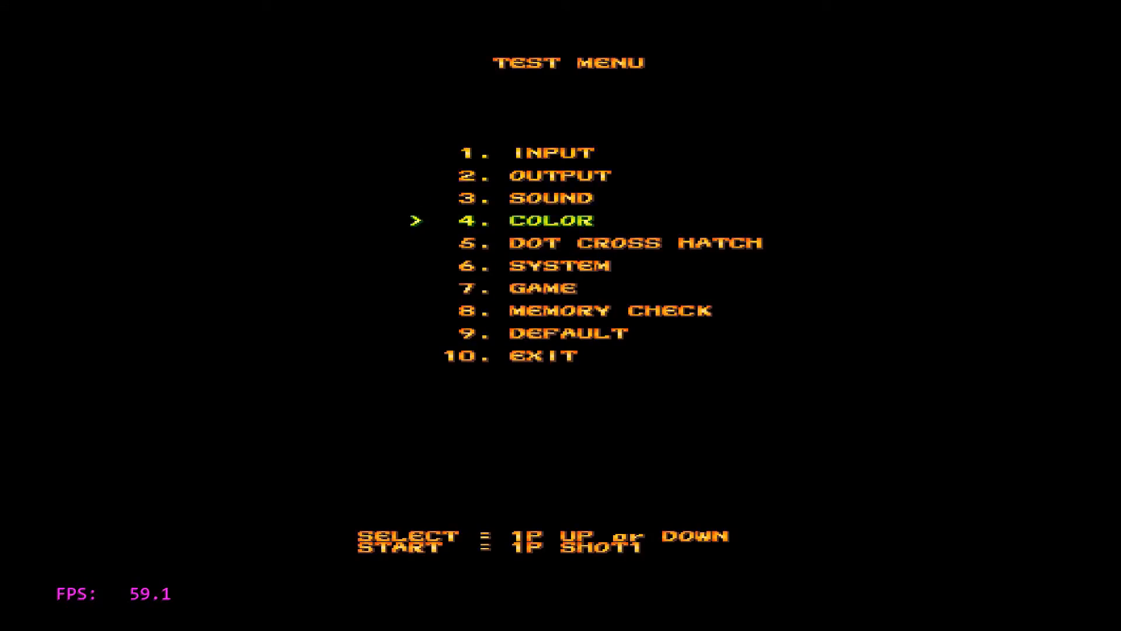
{"action": "key", "text": "Down"}
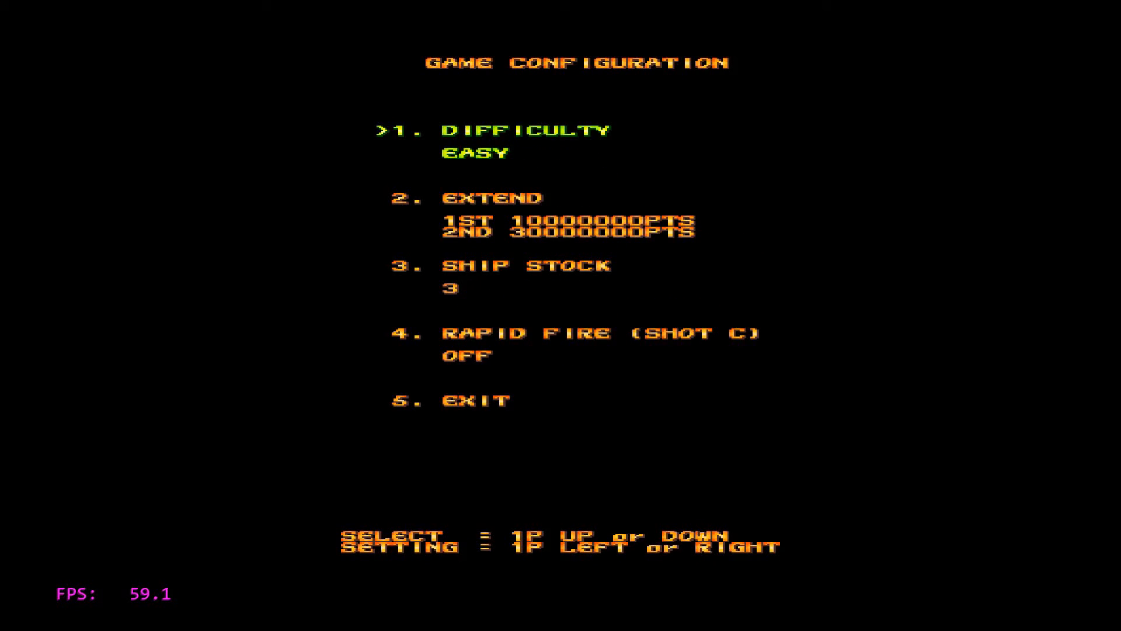
Step: Check RAPID FIRE (SHOT C) in the GAME test menu, leaving it off, and return to gameplay
{"action": "key", "text": "Down"}
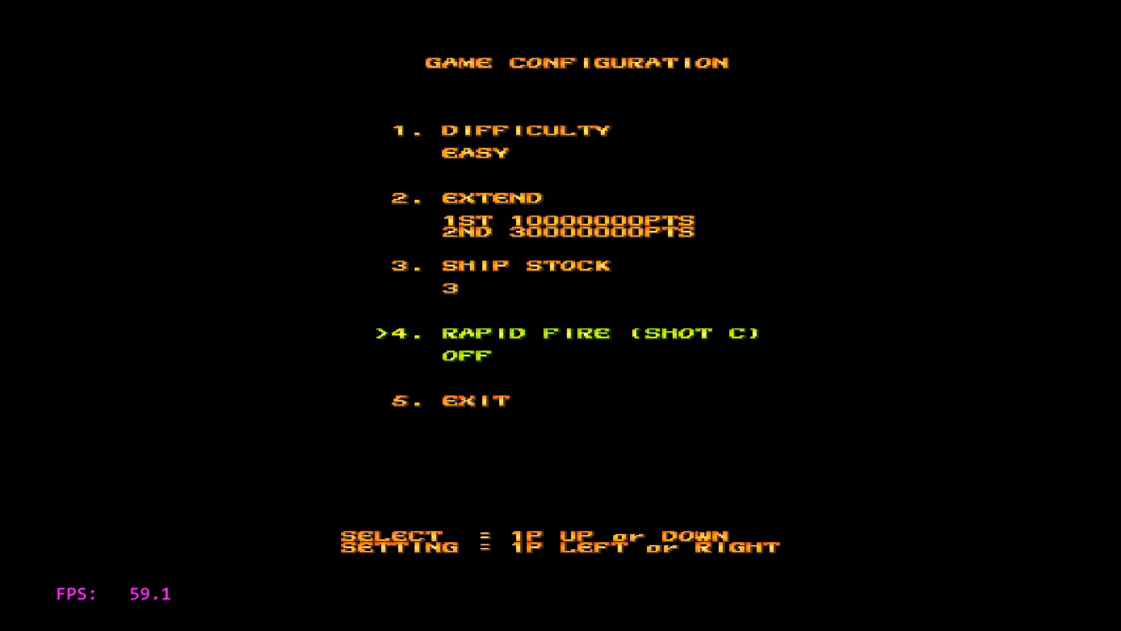
{"action": "key", "text": "Right"}
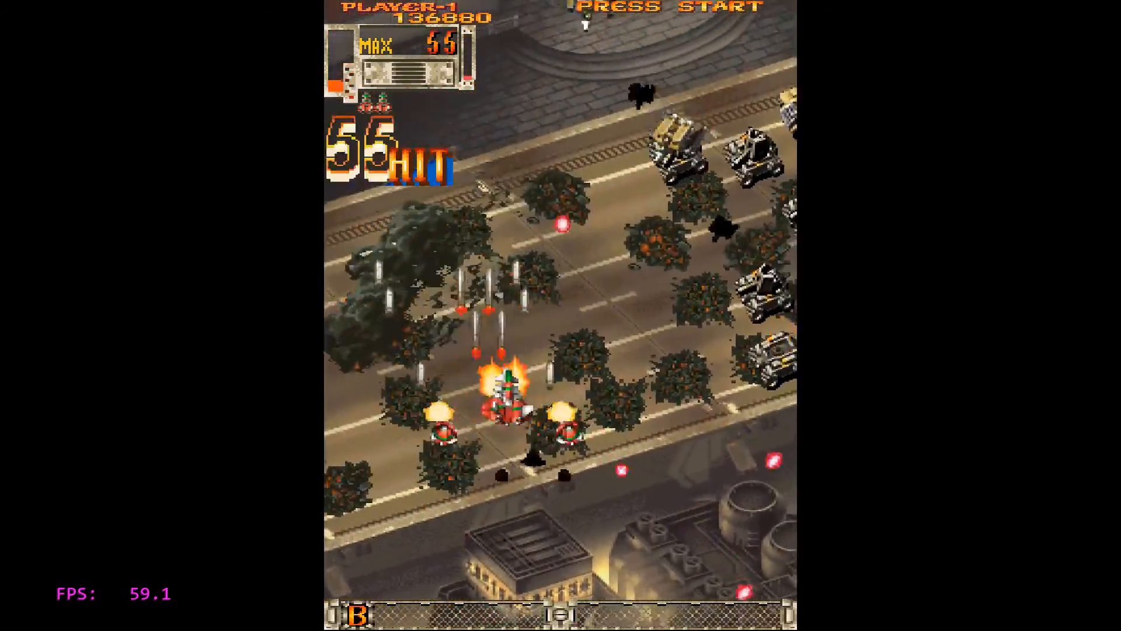
Step: Bring up the Quick Menu with F1 and reach Settings > Input over the running game
{"action": "key", "text": "F1"}
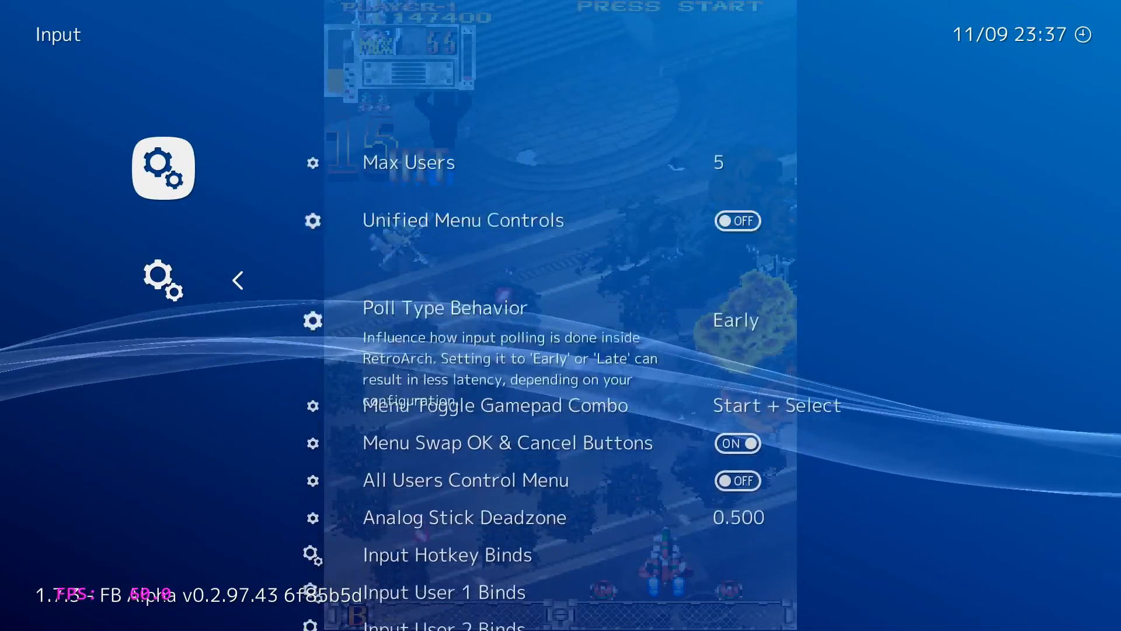
Step: Review the Input Hotkey Binds list and return to Input settings
{"action": "scroll", "scroll_direction": "down", "scroll_amount": 3}
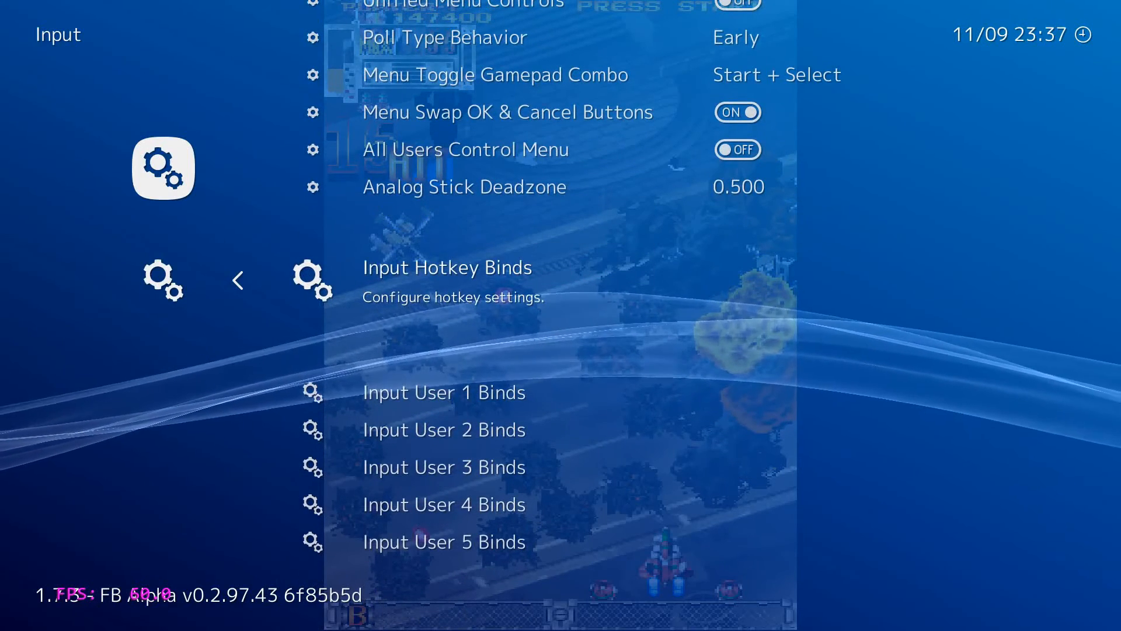
{"action": "scroll", "scroll_direction": "down", "scroll_amount": 3}
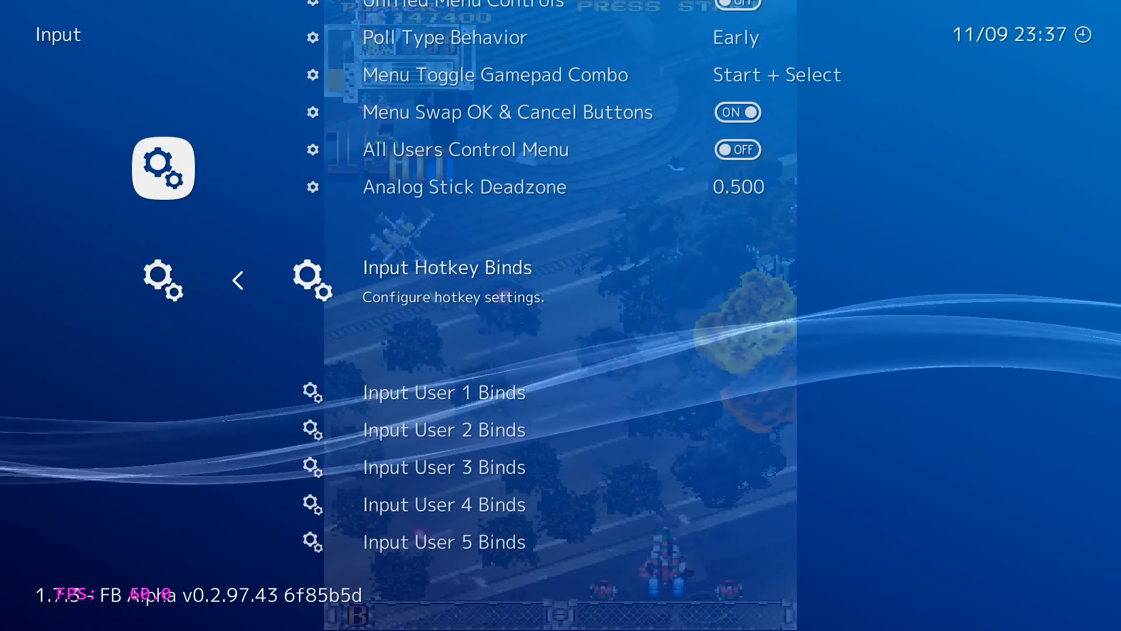
{"action": "left_click", "coordinate": [446, 267]}
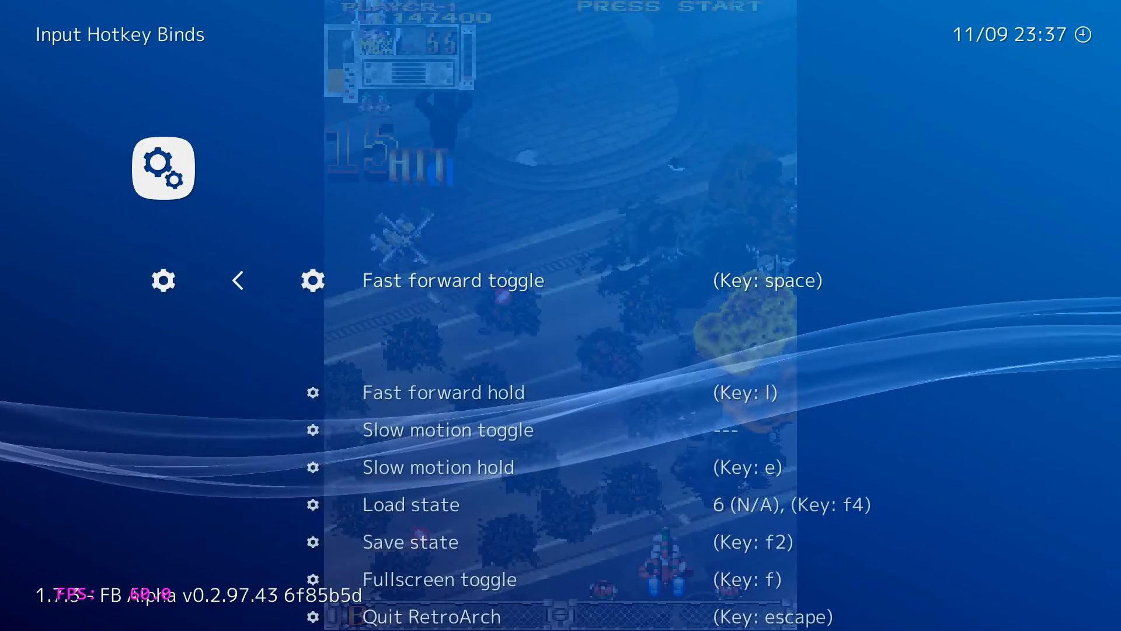
{"action": "left_click", "coordinate": [237, 279]}
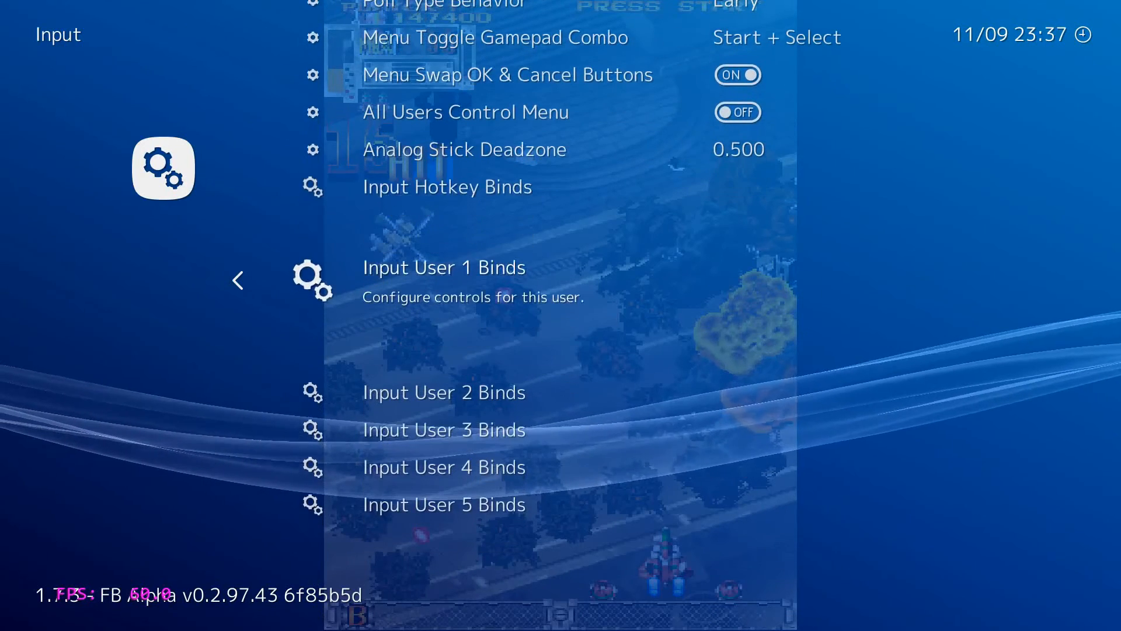
Step: In Input User 1 Binds, bind User 1 Turbo enable to button 2 (N/A)
{"action": "left_click", "coordinate": [444, 266]}
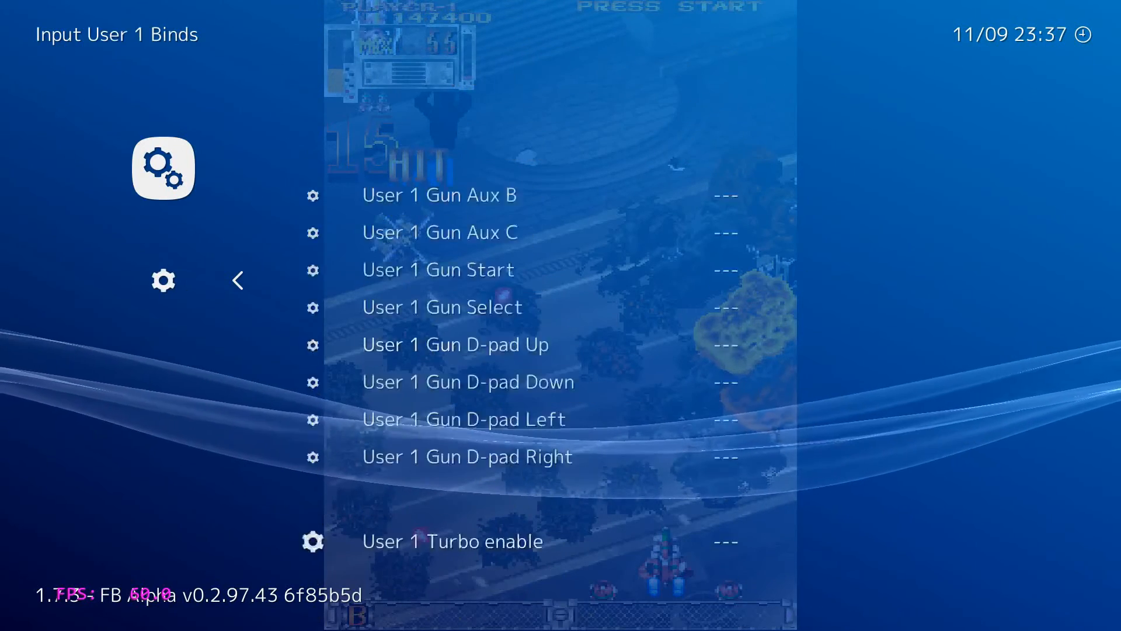
{"action": "scroll", "scroll_direction": "down", "scroll_amount": 3}
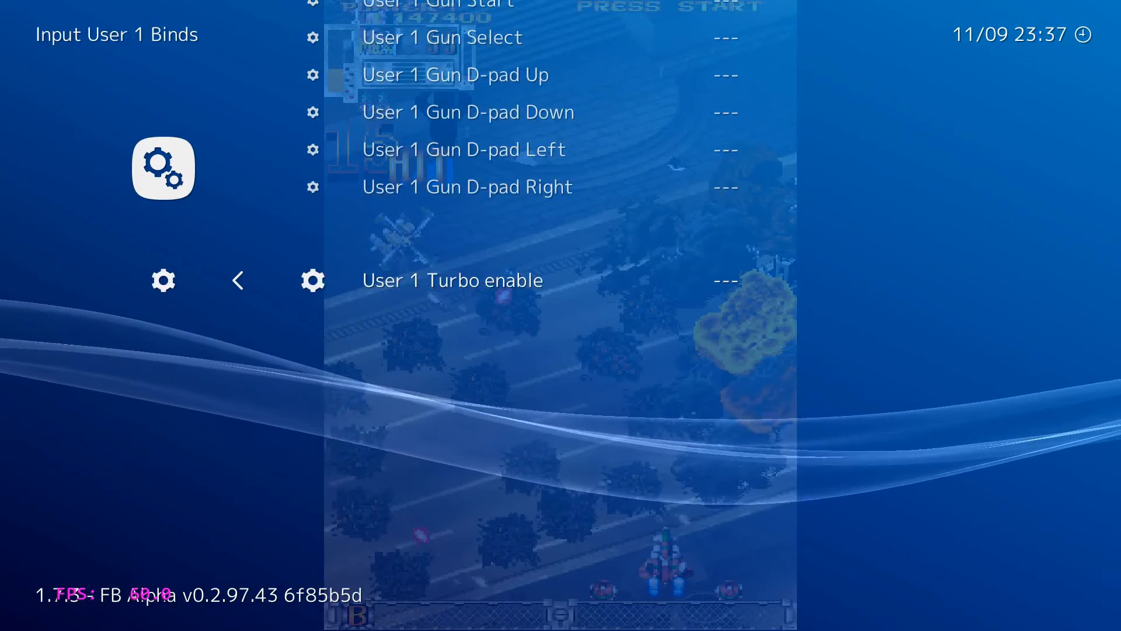
{"action": "left_click", "coordinate": [451, 279]}
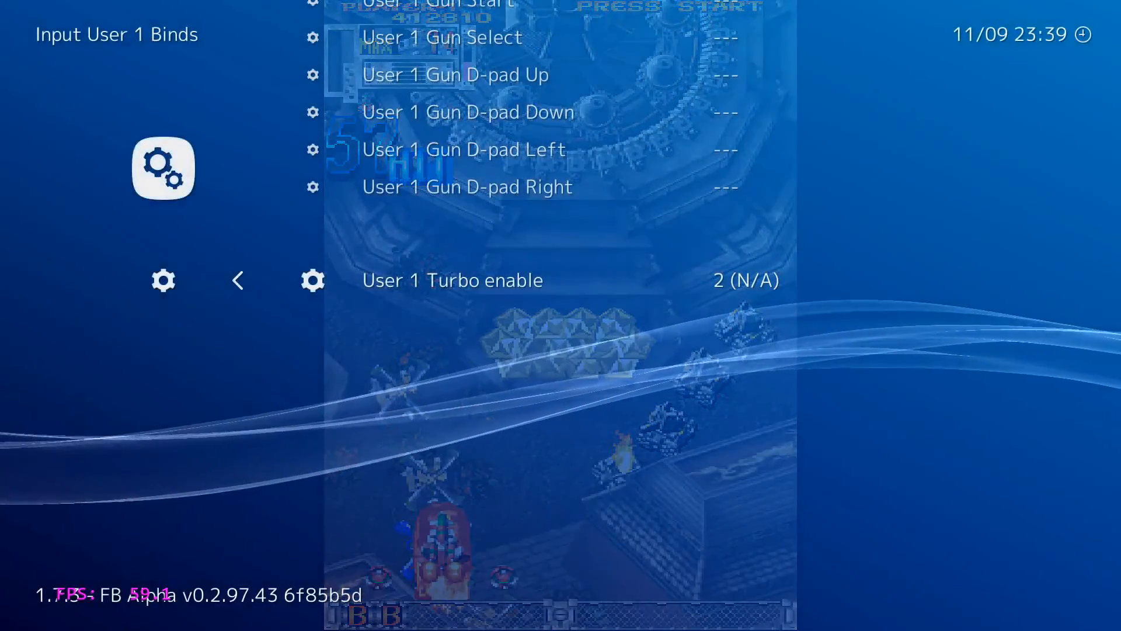
Step: Verify Latency shows run-ahead on, 2 frames, second instance enabled, then return to Settings
{"action": "scroll", "scroll_direction": "down", "scroll_amount": 3}
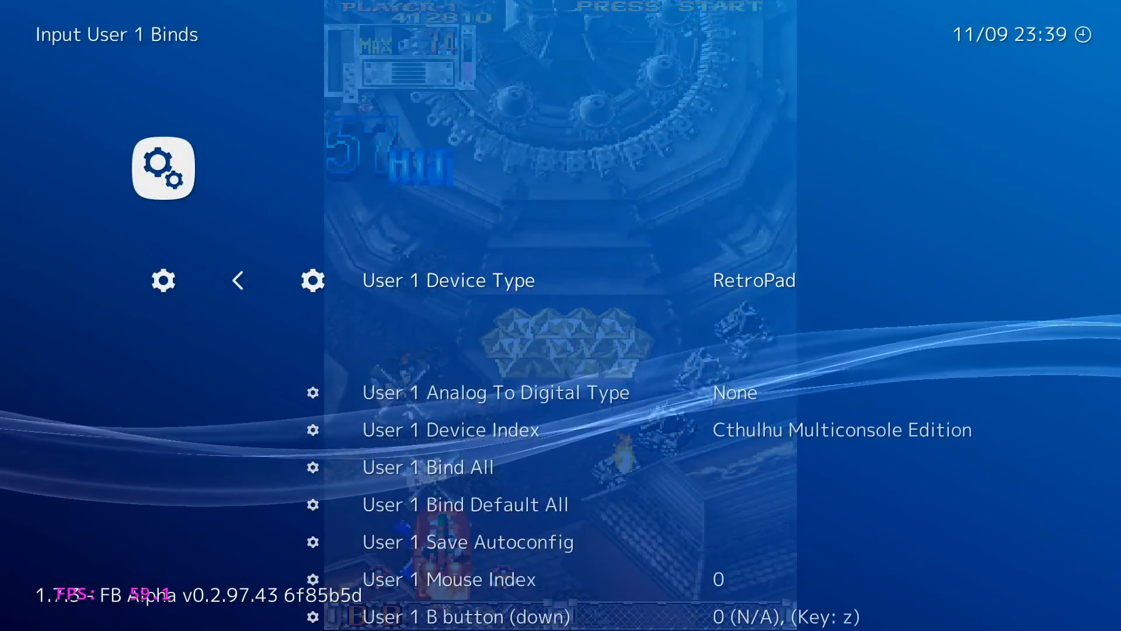
{"action": "left_click", "coordinate": [237, 279]}
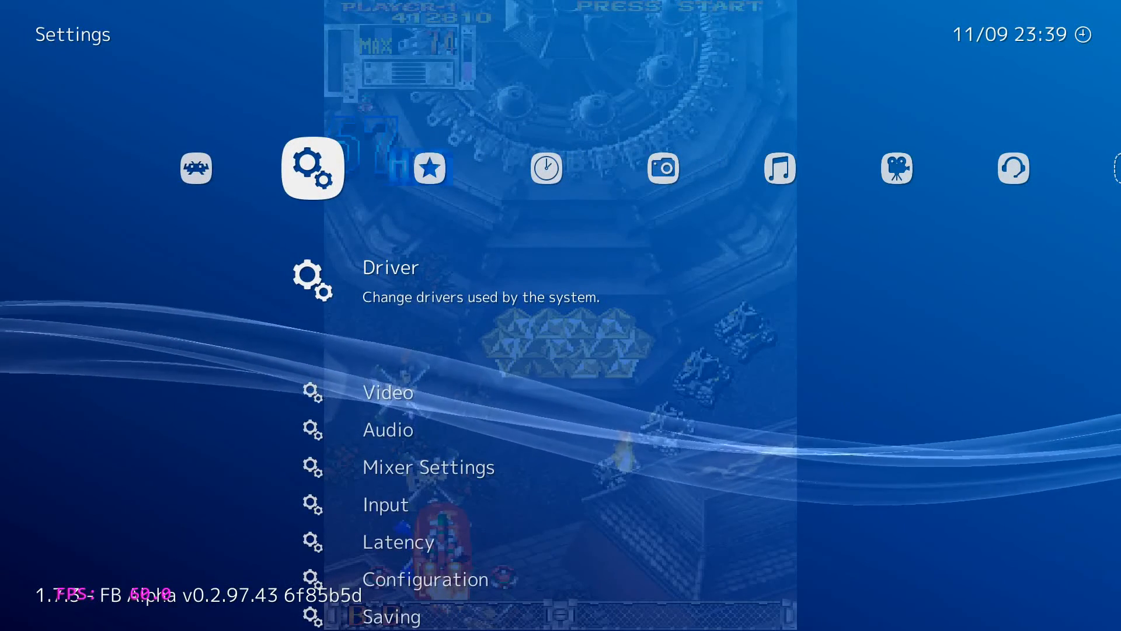
{"action": "scroll", "scroll_direction": "down", "scroll_amount": 3}
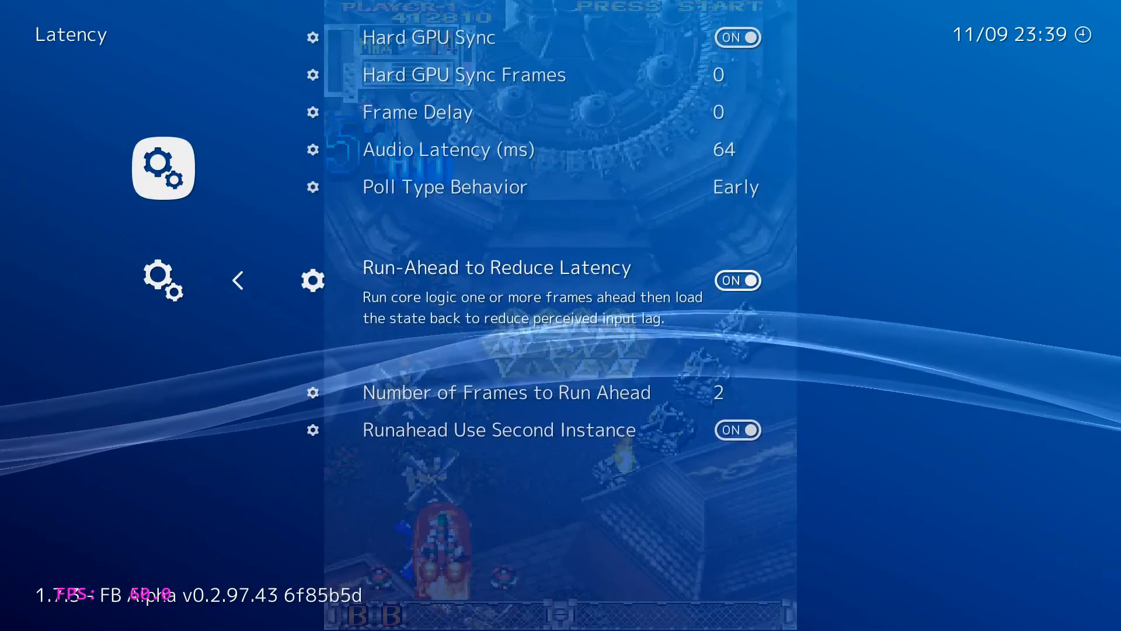
{"action": "scroll", "scroll_direction": "down", "scroll_amount": 3}
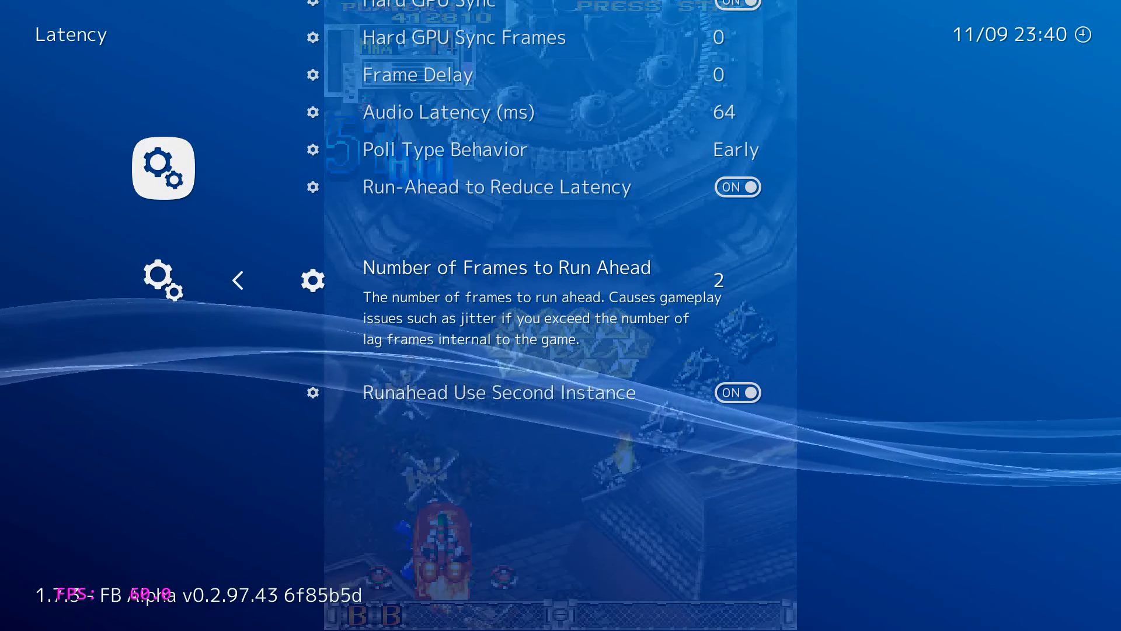
{"action": "left_click", "coordinate": [237, 279]}
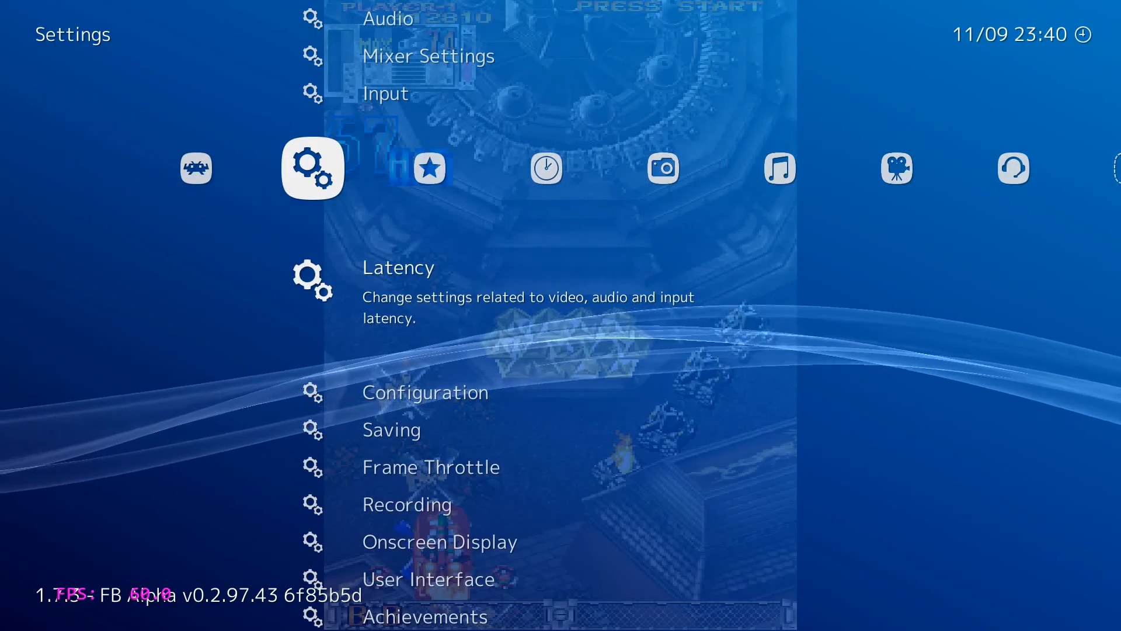
Step: Browse the FB Alpha playlist, back out and move to the Favorites list of arcade titles
{"action": "scroll", "scroll_direction": "up", "scroll_amount": 3}
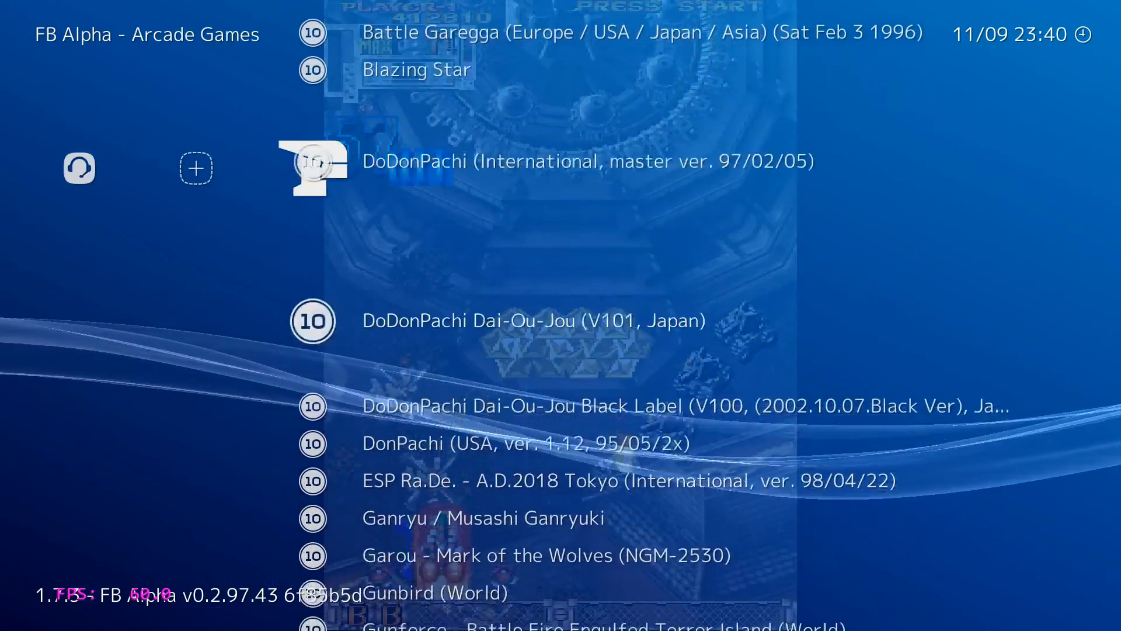
{"action": "scroll", "scroll_direction": "down", "scroll_amount": 3}
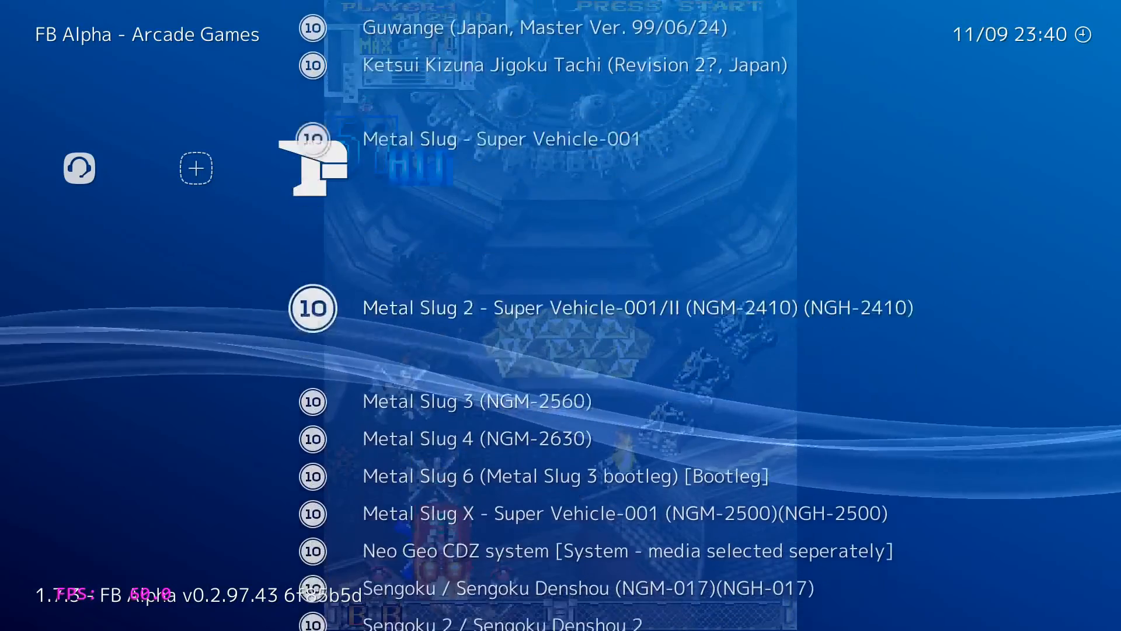
{"action": "scroll", "scroll_direction": "up", "scroll_amount": 3}
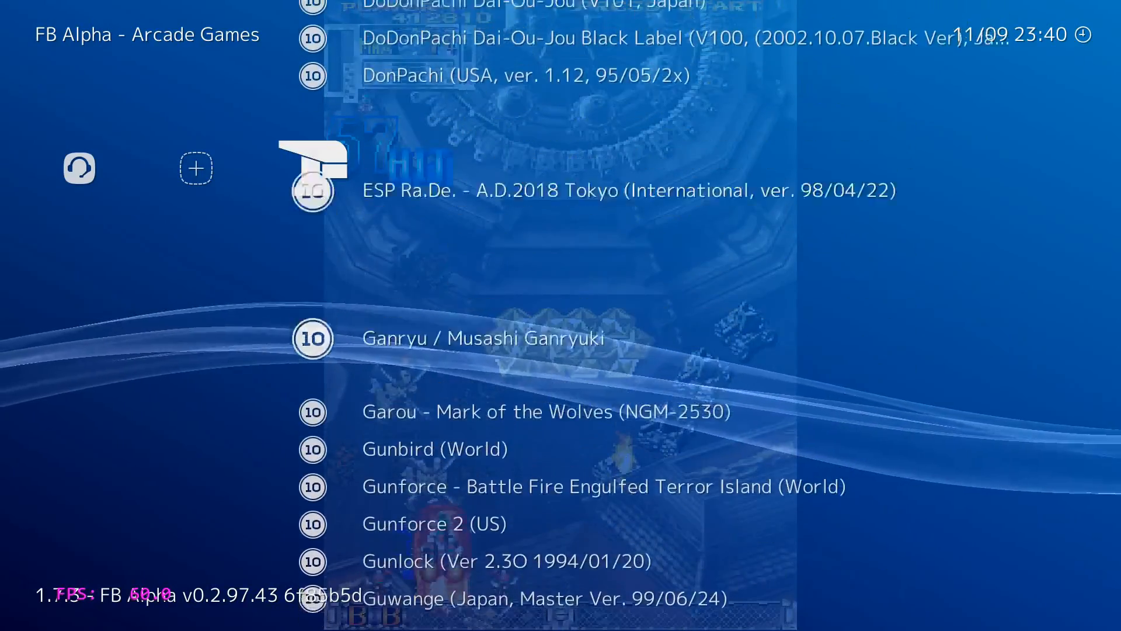
{"action": "scroll", "scroll_direction": "up", "scroll_amount": 3}
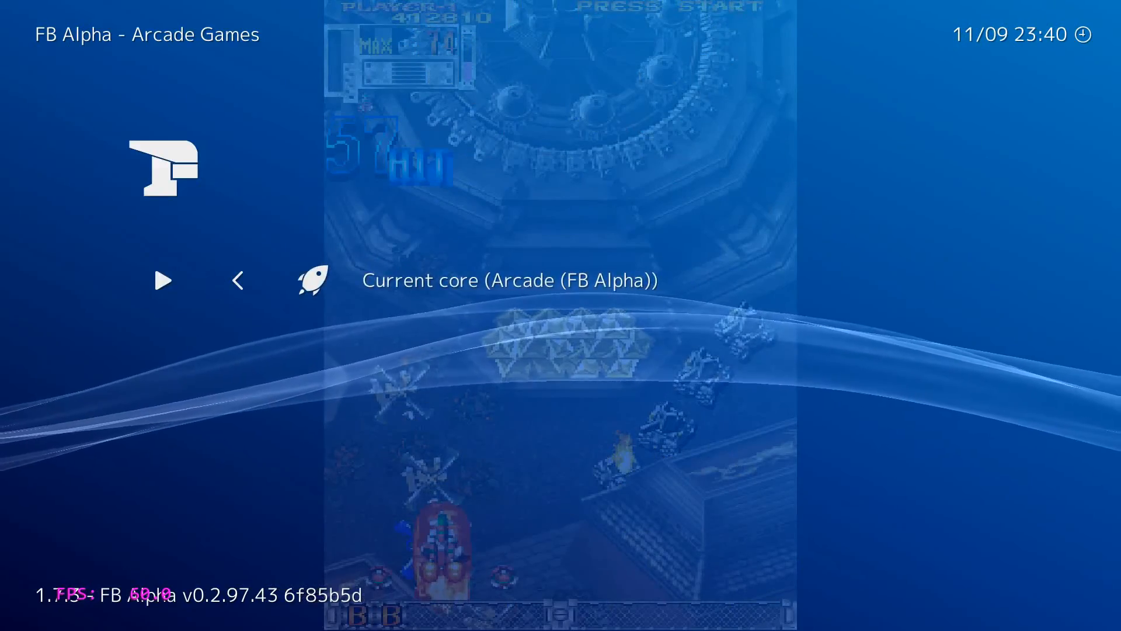
{"action": "left_click", "coordinate": [163, 280]}
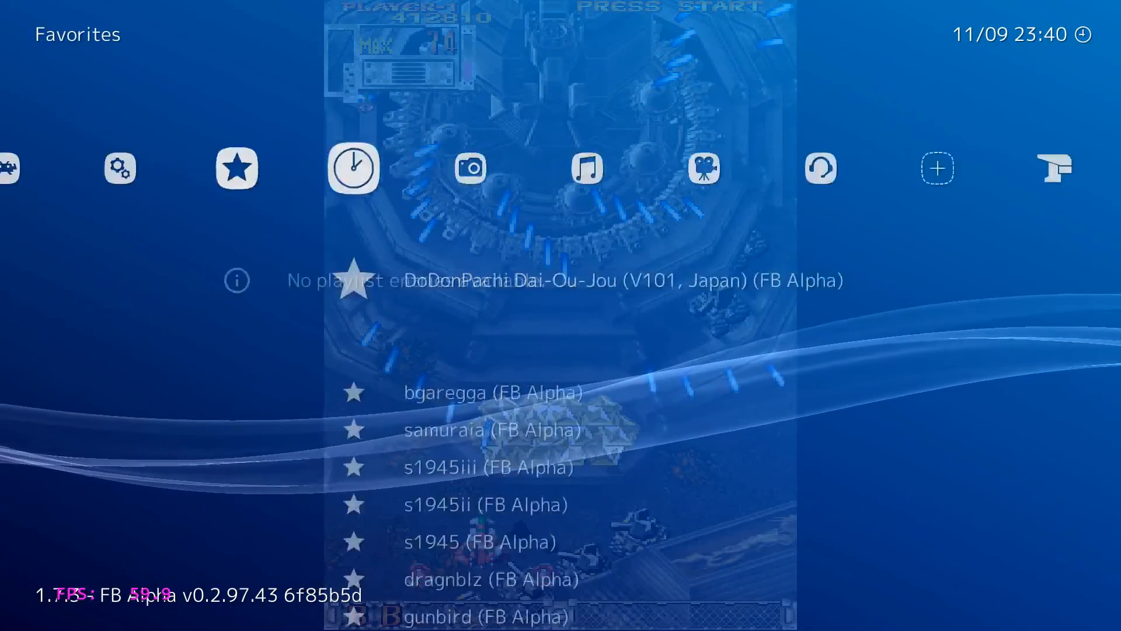
Step: Select a Main Menu entry, which crashes RetroArch with a Windows 'stopped working' dialog
{"action": "scroll", "scroll_direction": "left", "scroll_amount": 3}
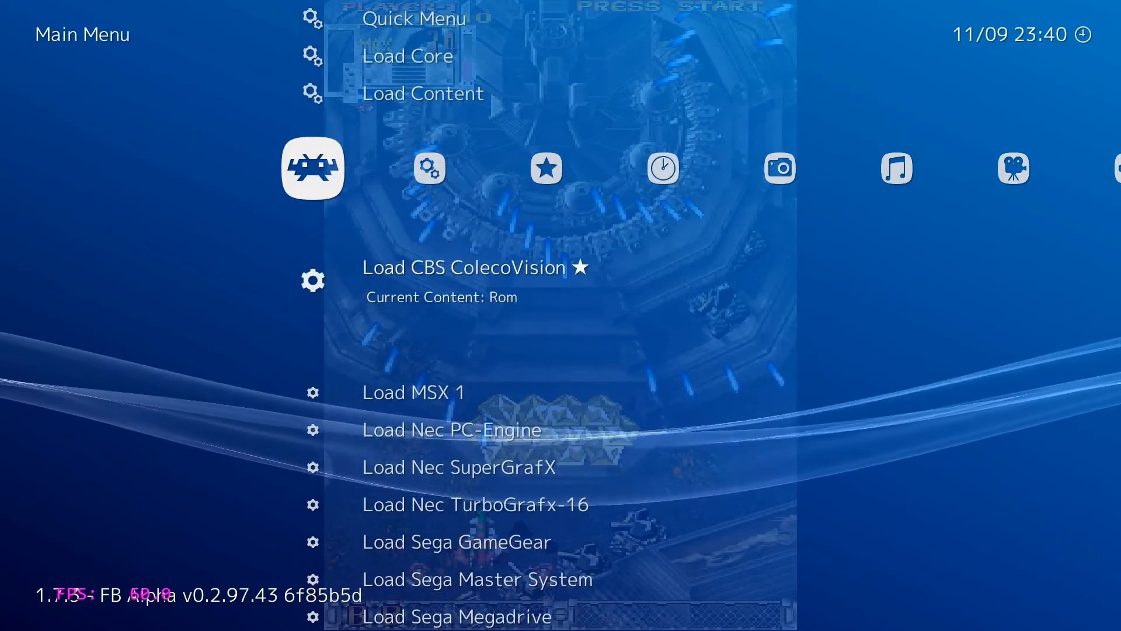
{"action": "scroll", "scroll_direction": "down", "scroll_amount": 3}
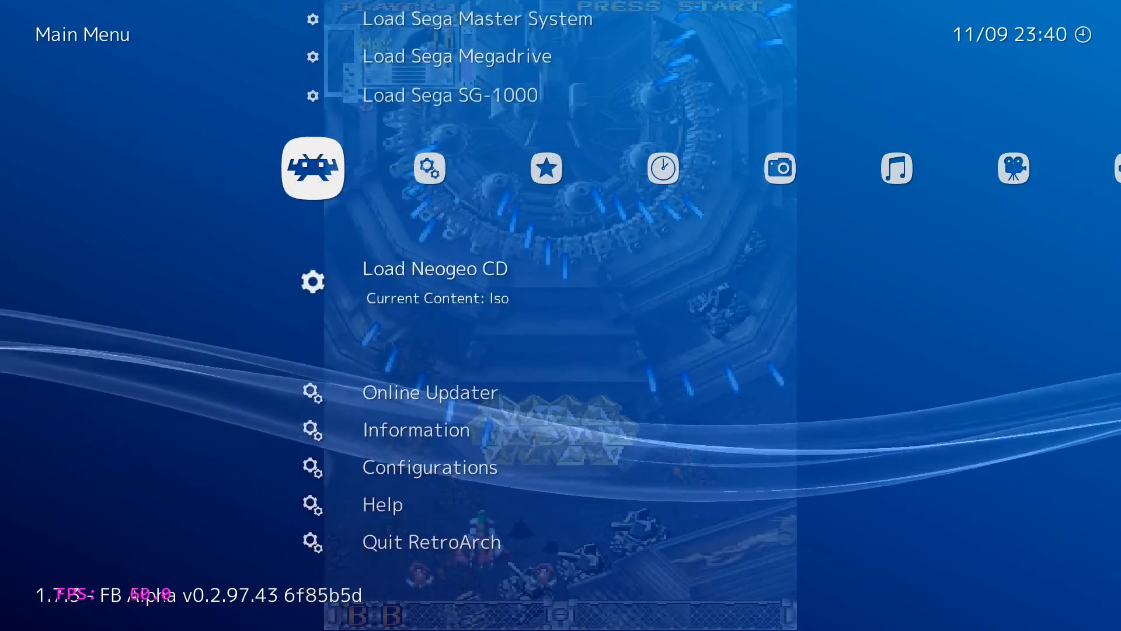
{"action": "left_click", "coordinate": [429, 466]}
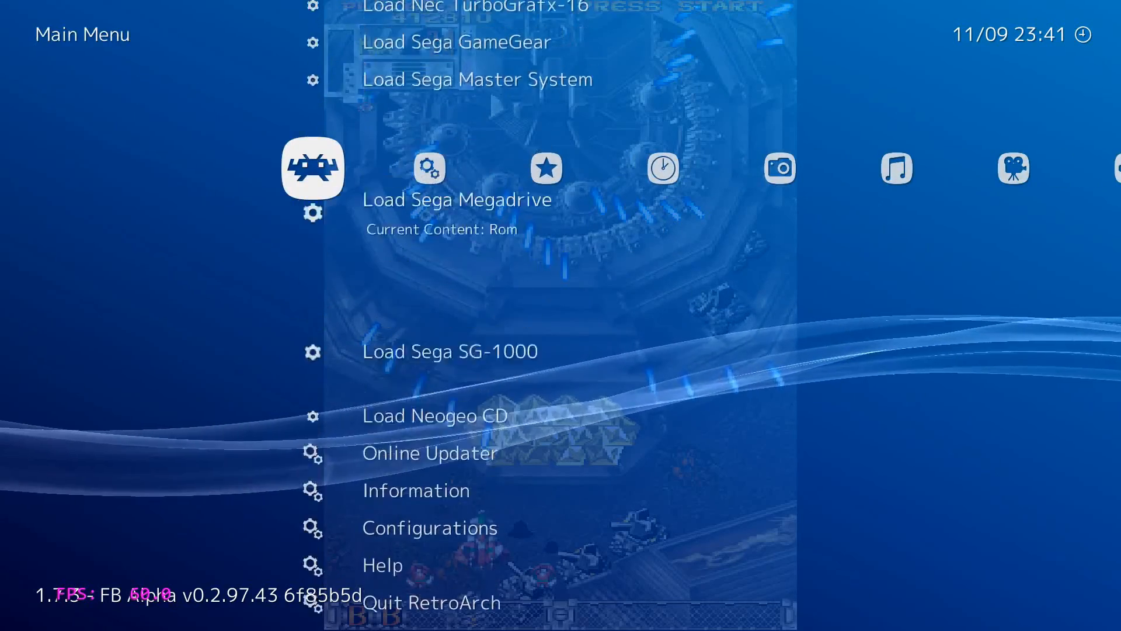
{"action": "scroll", "scroll_direction": "down", "scroll_amount": 3}
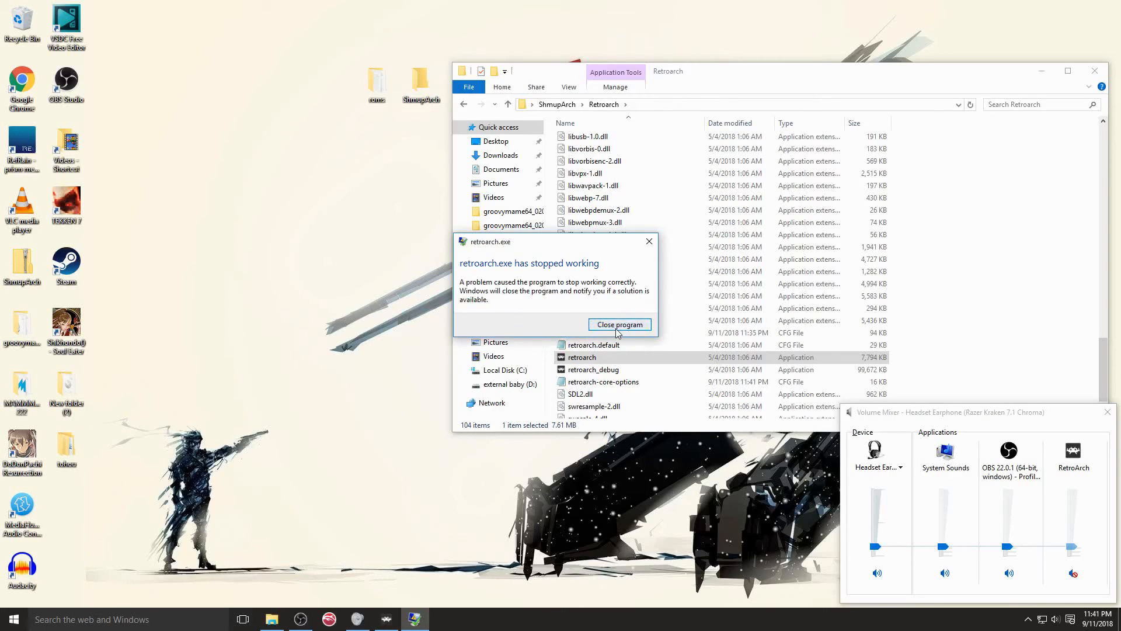
Step: Close the crash dialog and relaunch retroarch.exe from the Retroarch folder, loading Battle Garegga
{"action": "left_click", "coordinate": [619, 324]}
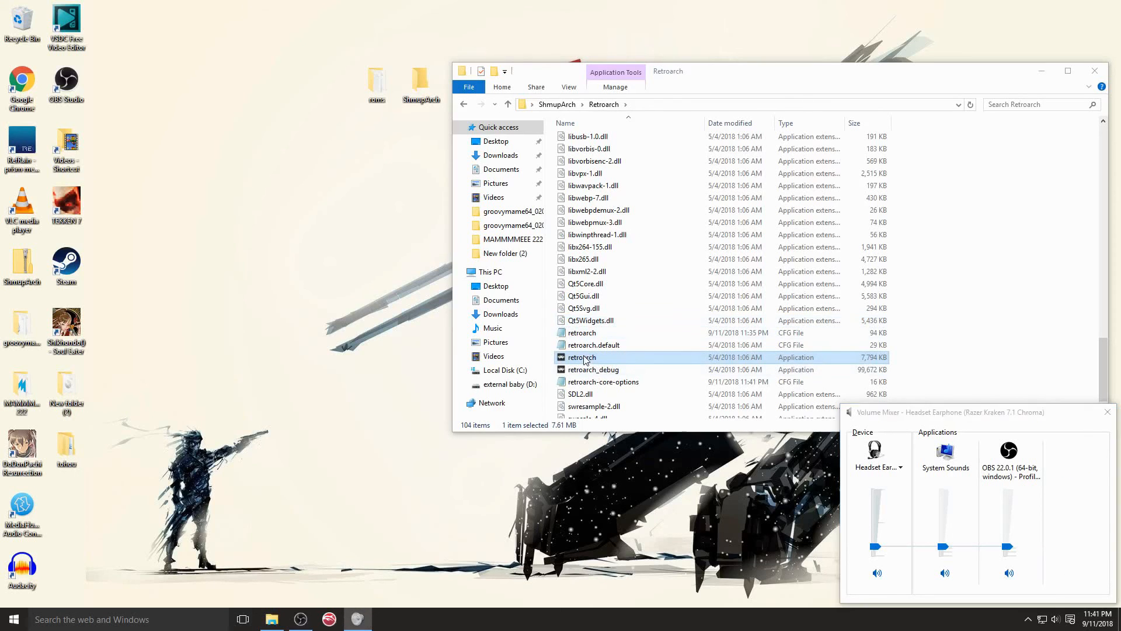
{"action": "double_click", "coordinate": [582, 358]}
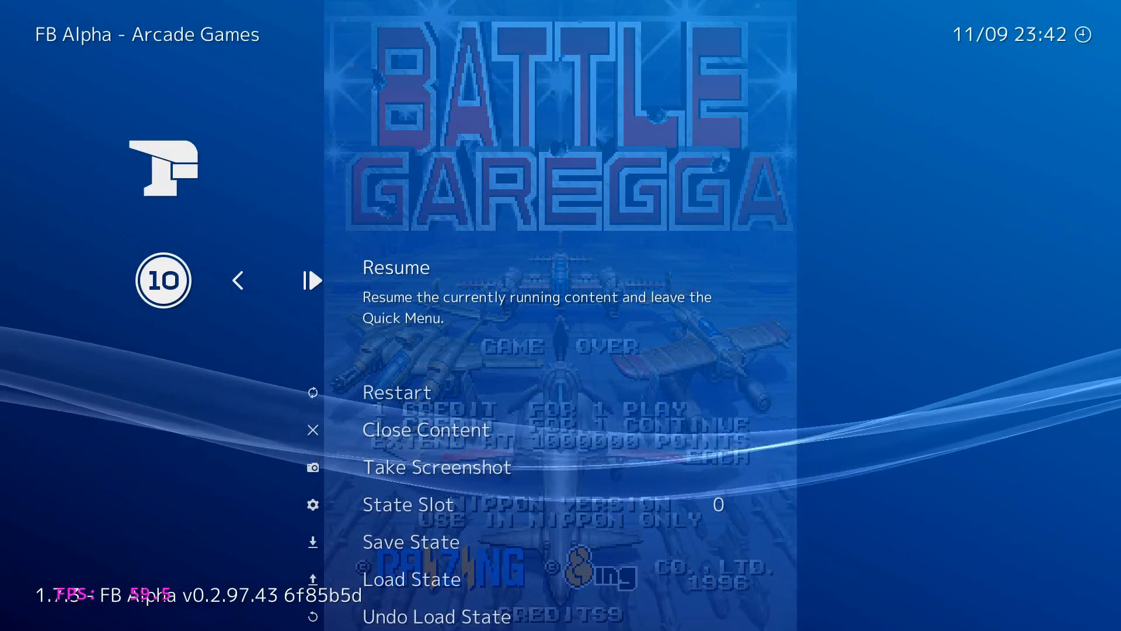
Step: Make a Battle Garegga save state from the Quick Menu and resume play
{"action": "scroll", "scroll_direction": "down", "scroll_amount": 3}
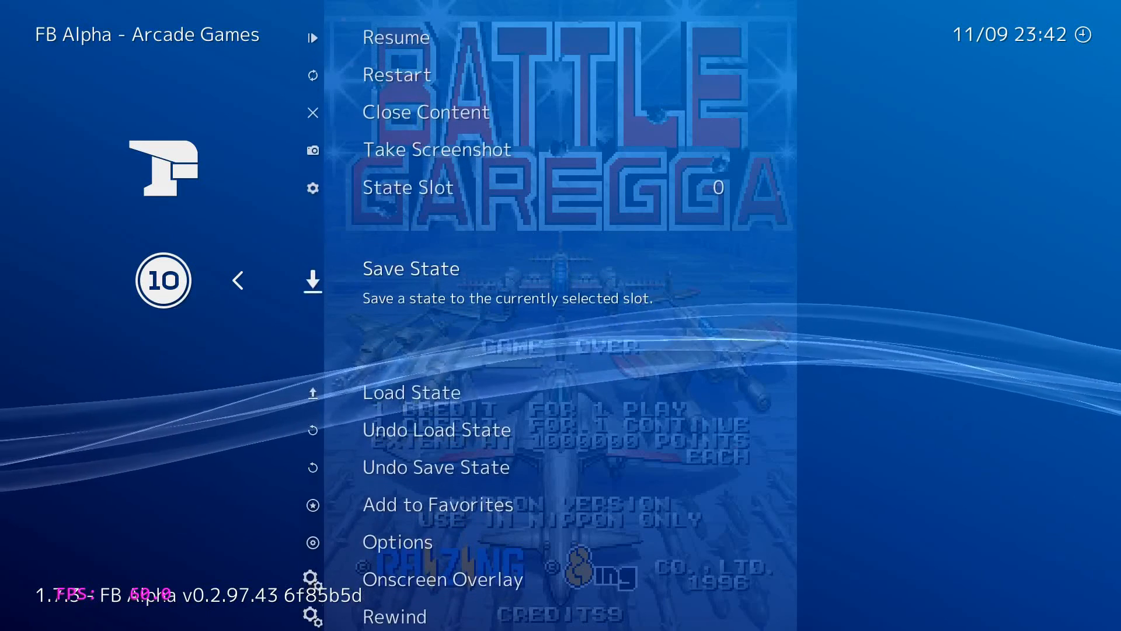
{"action": "left_click", "coordinate": [395, 37]}
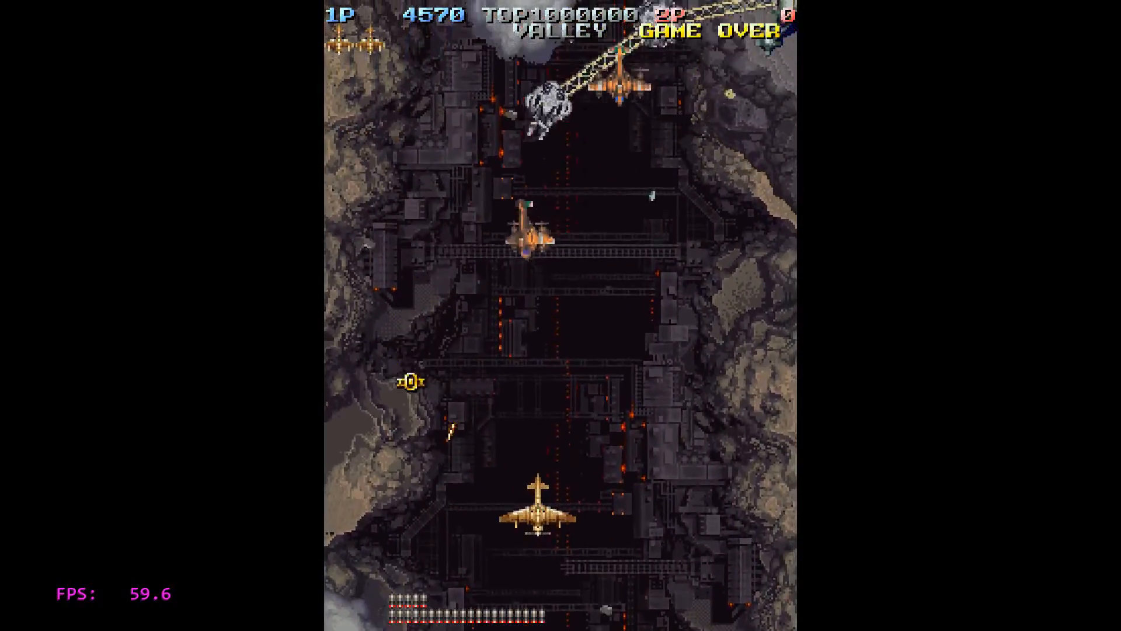
Step: Check Latency shows run-ahead at 4 frames with second instance on, then return to Settings
{"action": "key", "text": "F1"}
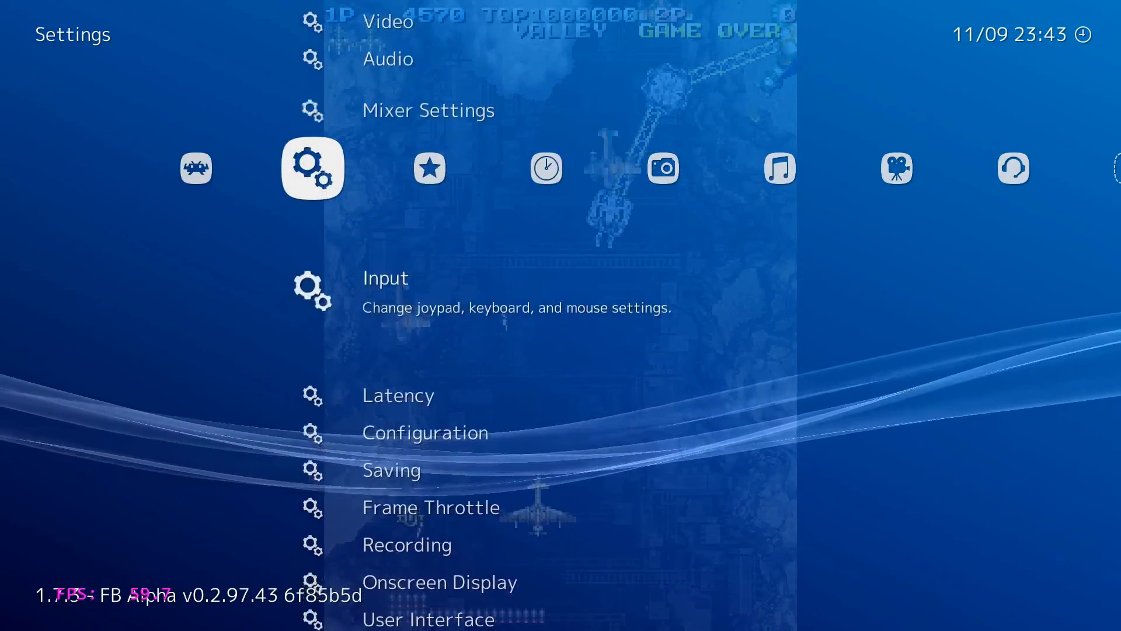
{"action": "left_click", "coordinate": [398, 395]}
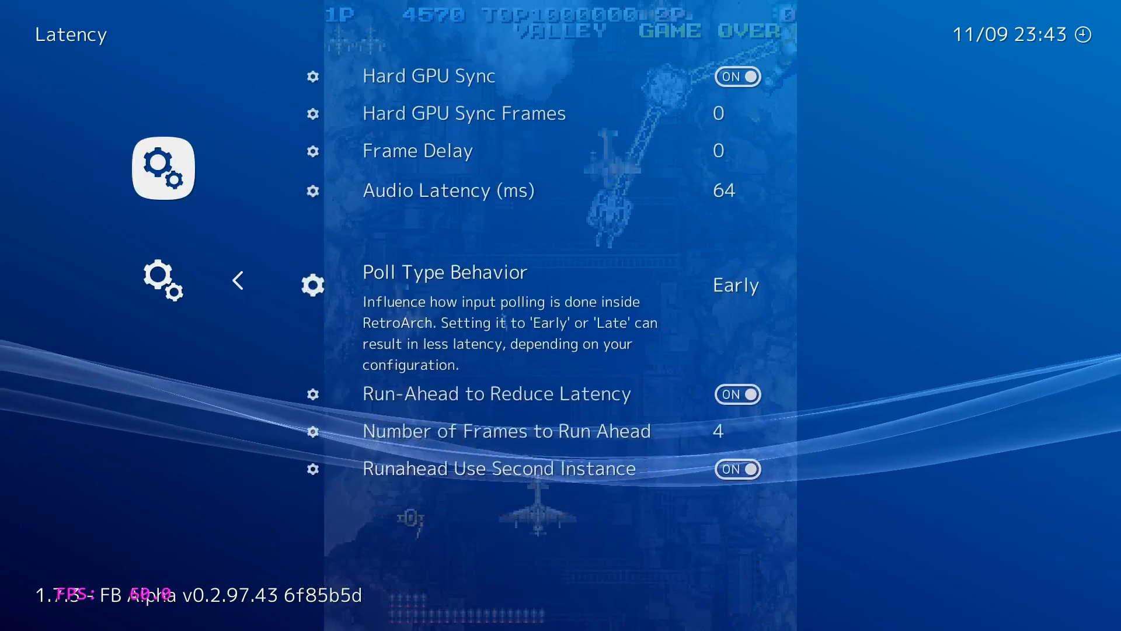
{"action": "scroll", "scroll_direction": "down", "scroll_amount": 3}
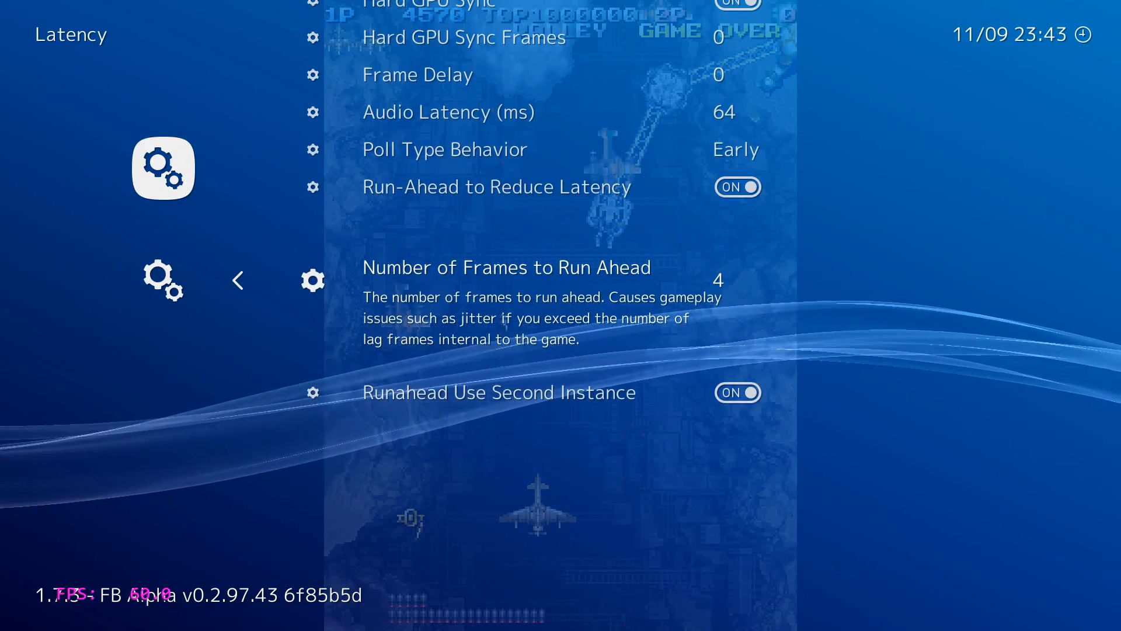
{"action": "left_click", "coordinate": [237, 280]}
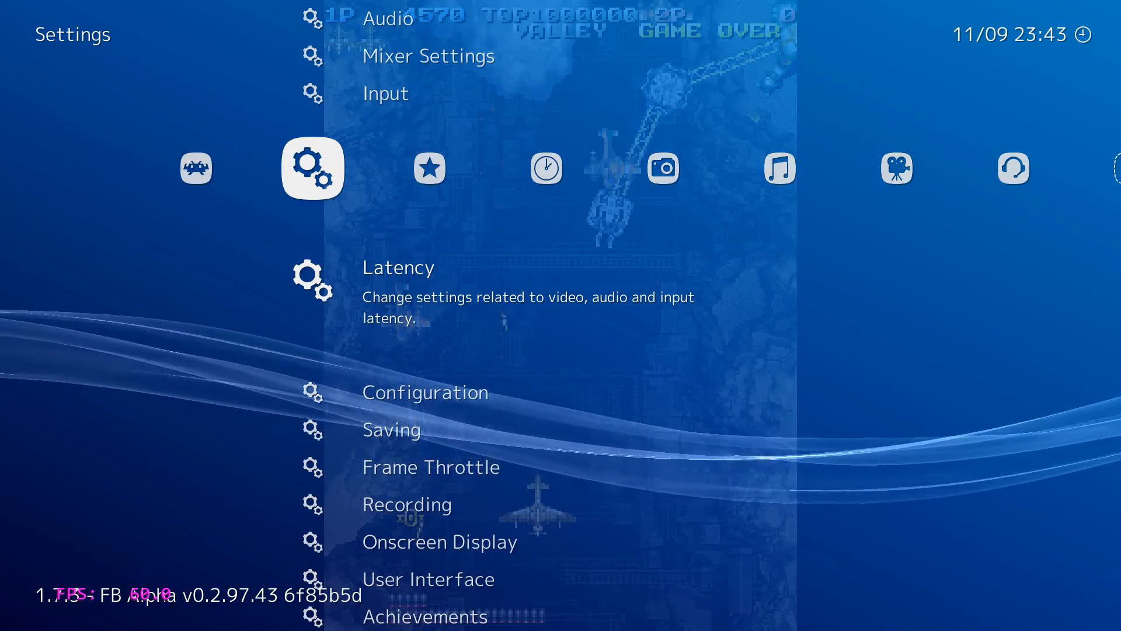
Step: Scroll Settings past Configuration and move to the Main Menu column
{"action": "scroll", "scroll_direction": "down", "scroll_amount": 3}
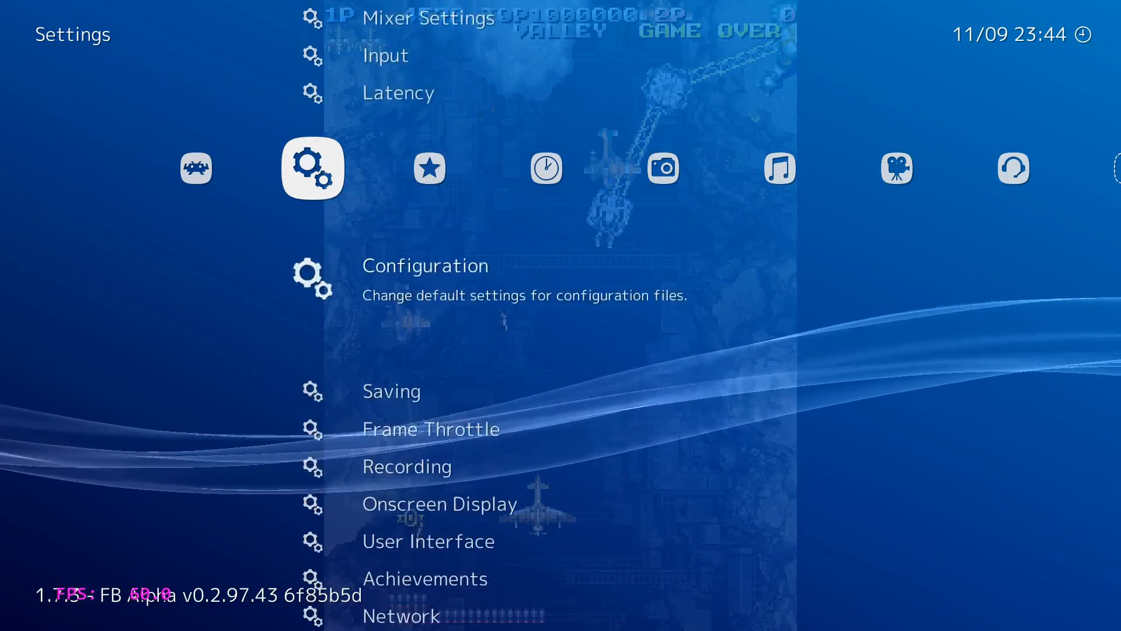
{"action": "scroll", "scroll_direction": "down", "scroll_amount": 3}
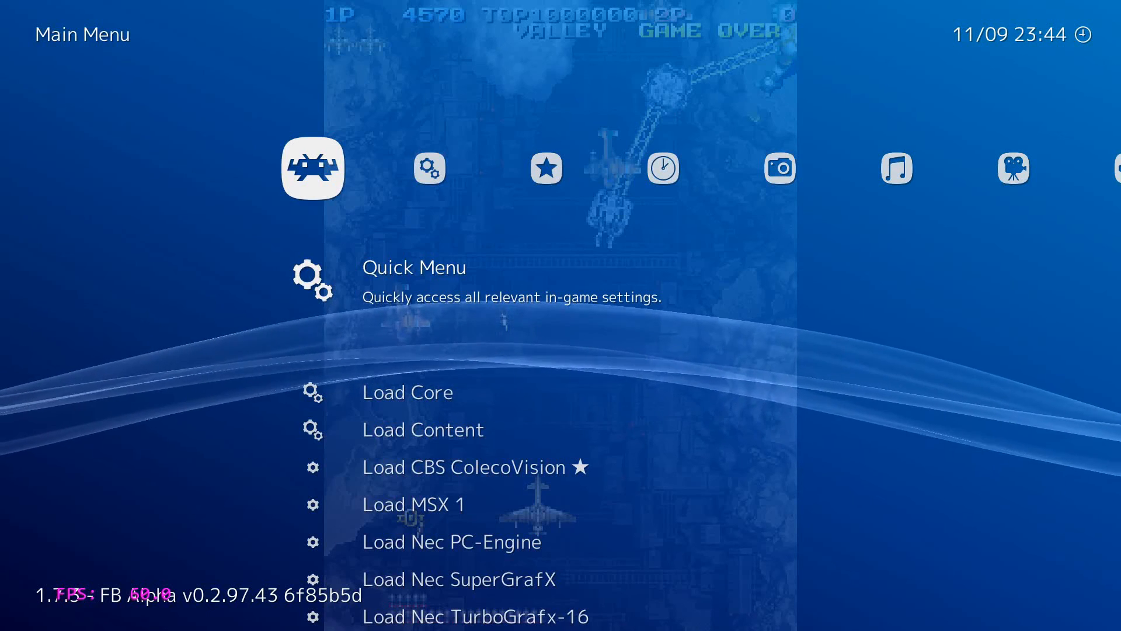
{"action": "scroll", "scroll_direction": "down", "scroll_amount": 3}
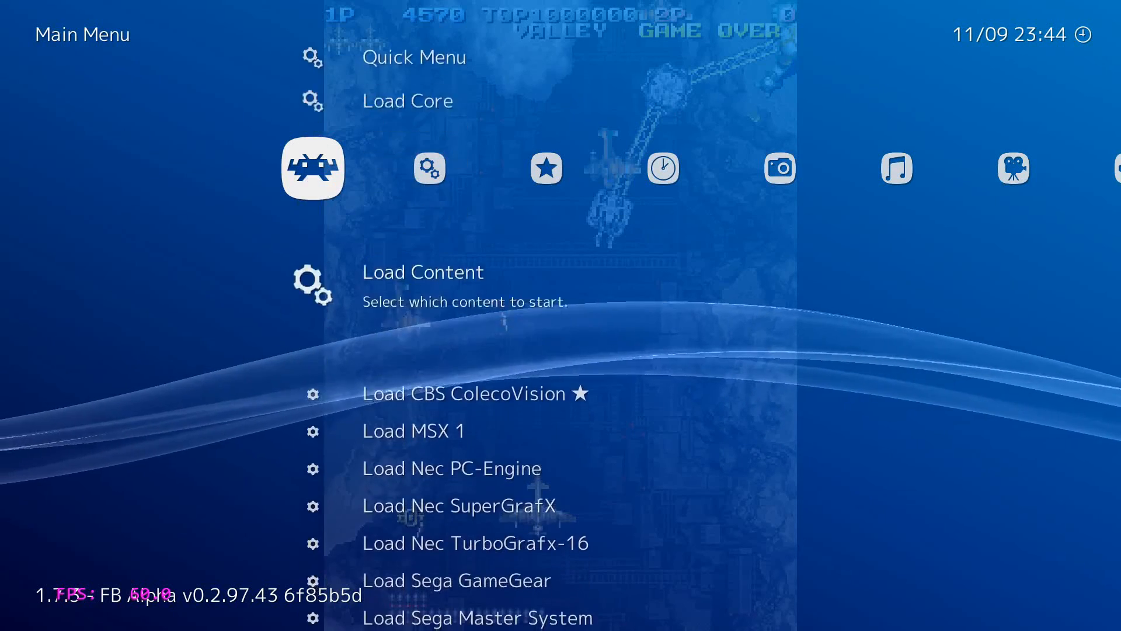
{"action": "scroll", "scroll_direction": "down", "scroll_amount": 3}
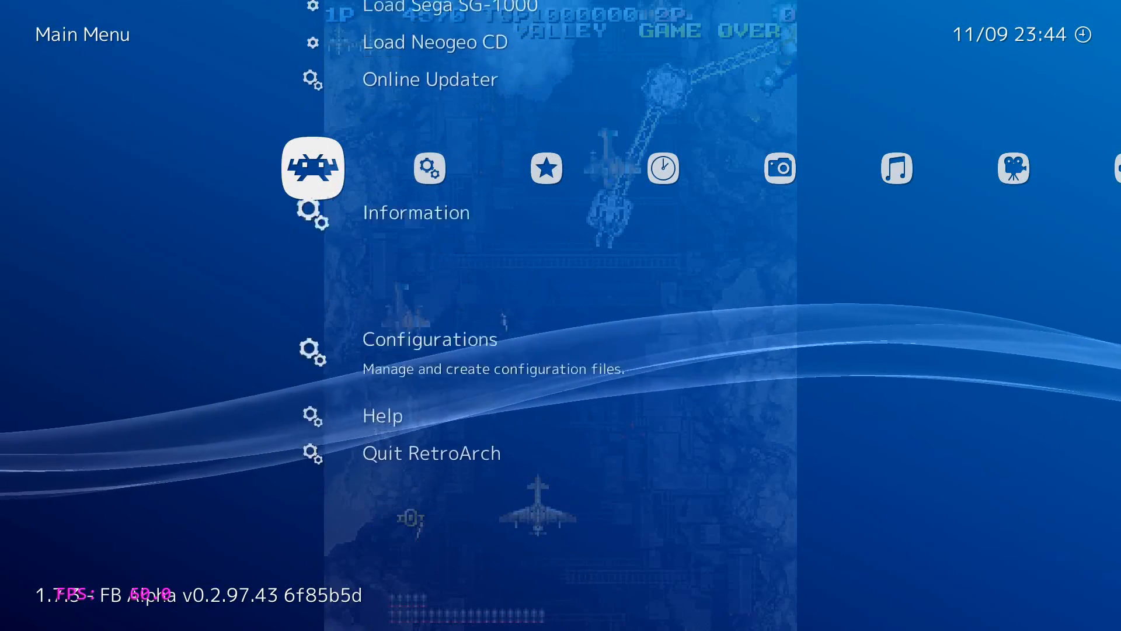